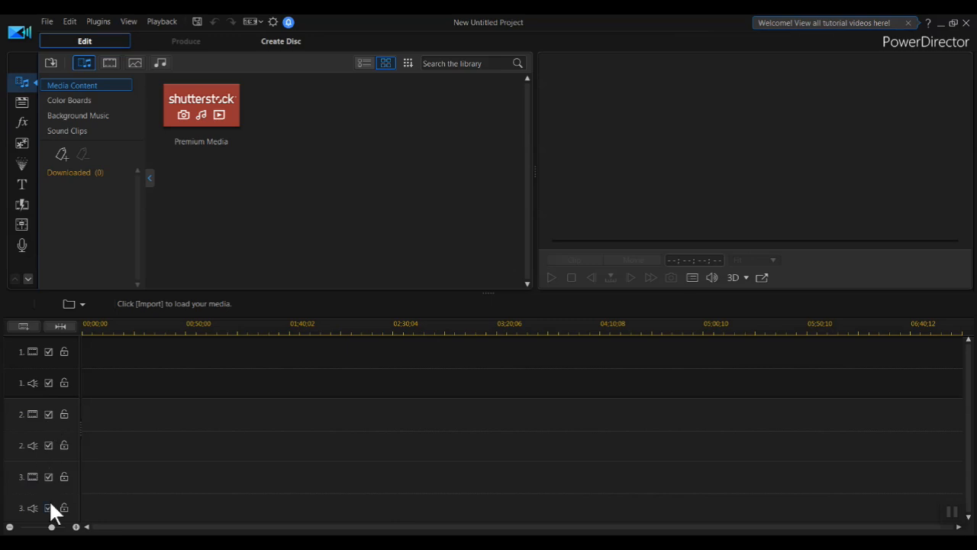
mouse_move(64, 432)
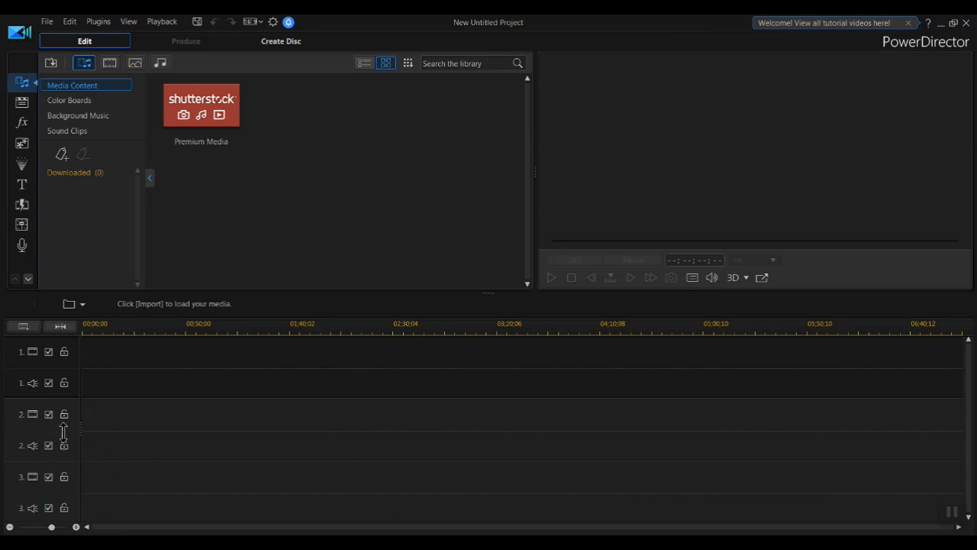
mouse_move(115, 433)
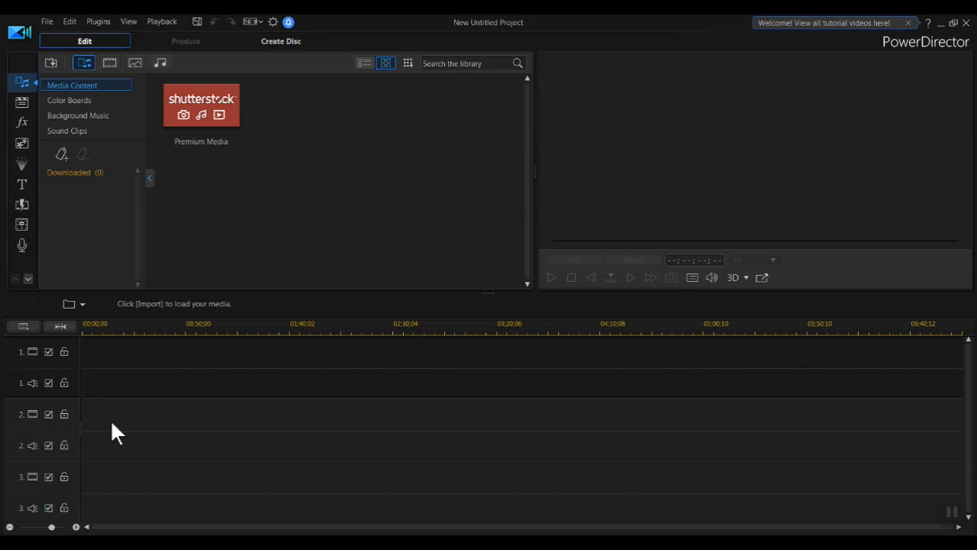
mouse_move(18, 391)
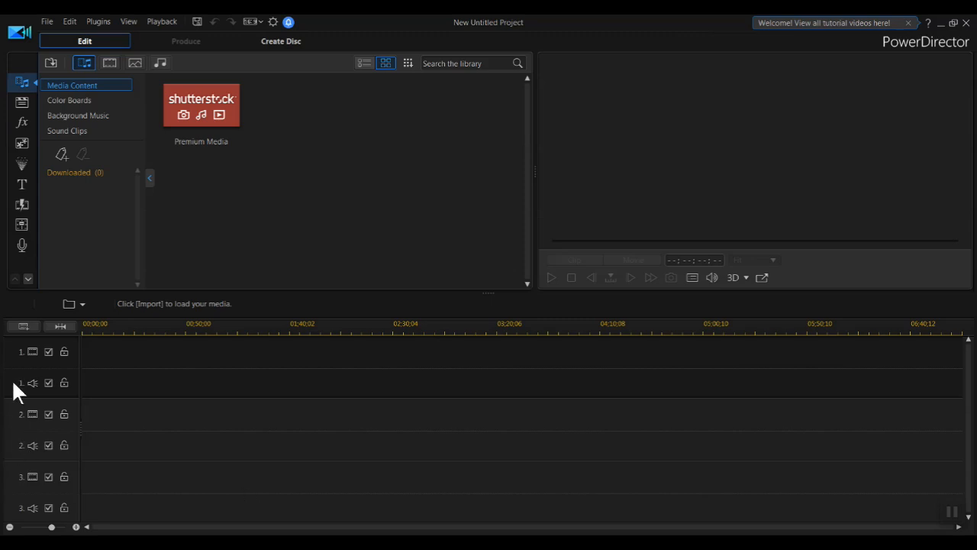
mouse_move(267, 472)
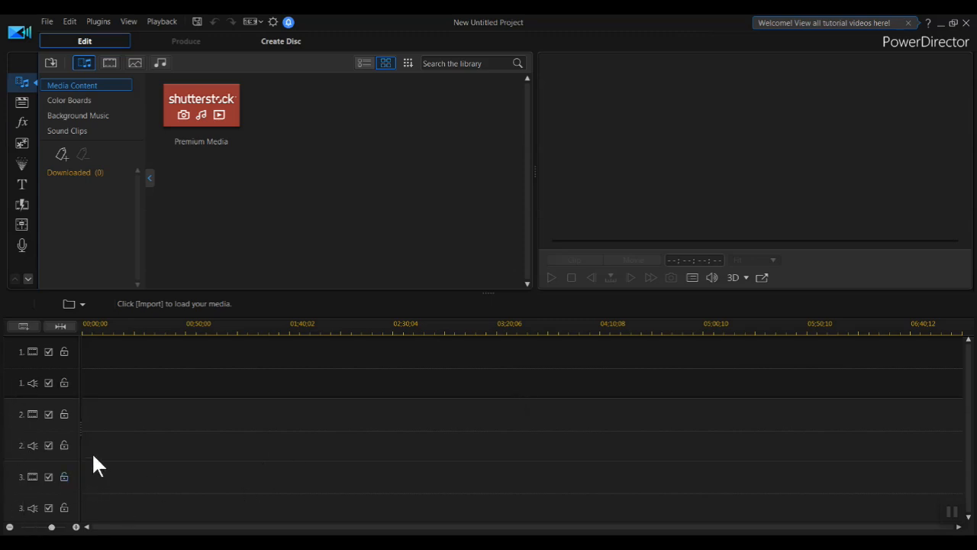
mouse_move(82, 418)
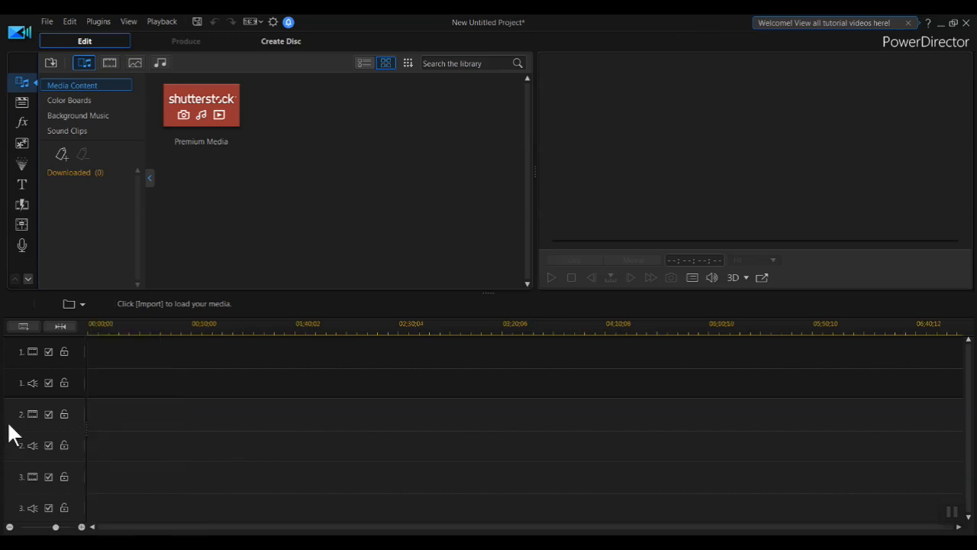
Add timeline tracks through the Track Manager from the track context menu
right_click(16, 427)
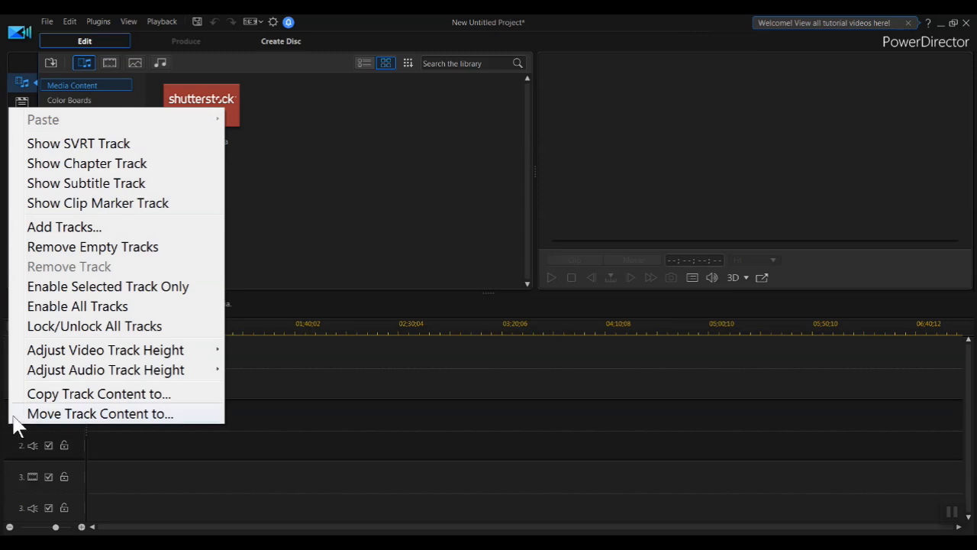
left_click(64, 226)
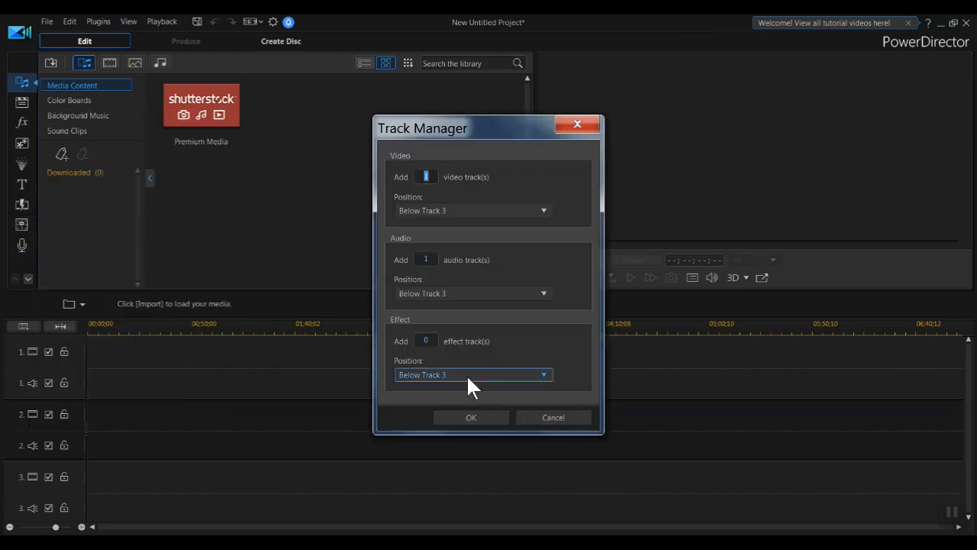
left_click(543, 374)
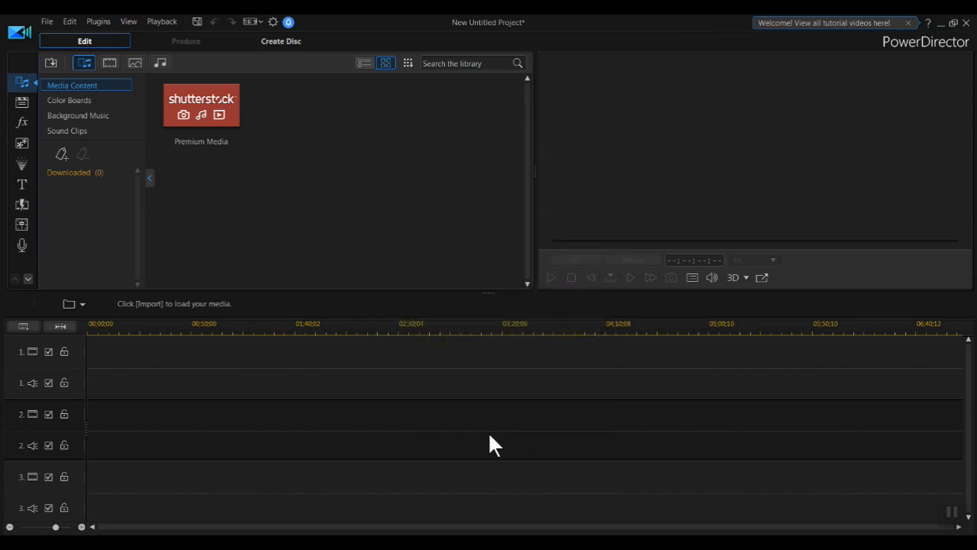
mouse_move(305, 427)
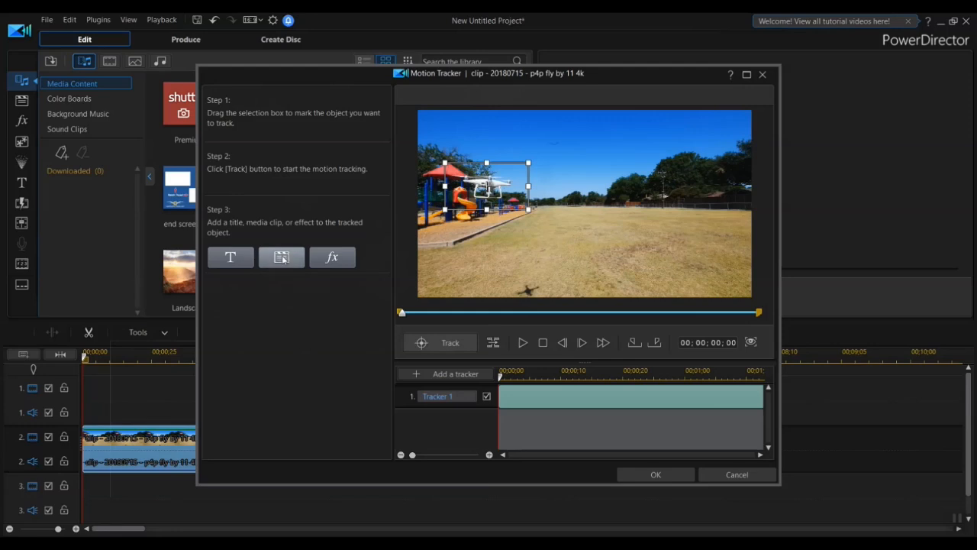
Attach a 'Phantom 4' title at size 12 to the tracked object
left_click(229, 257)
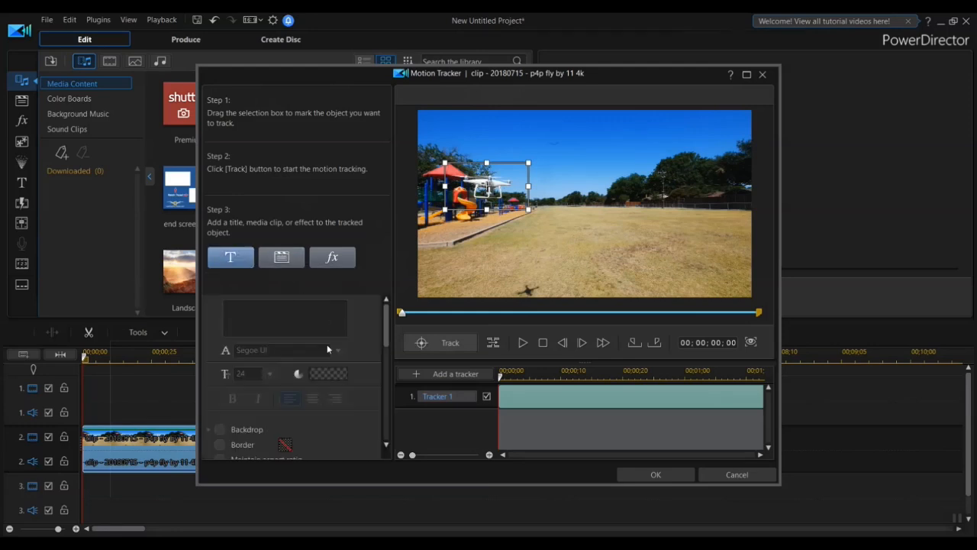
left_click(284, 309)
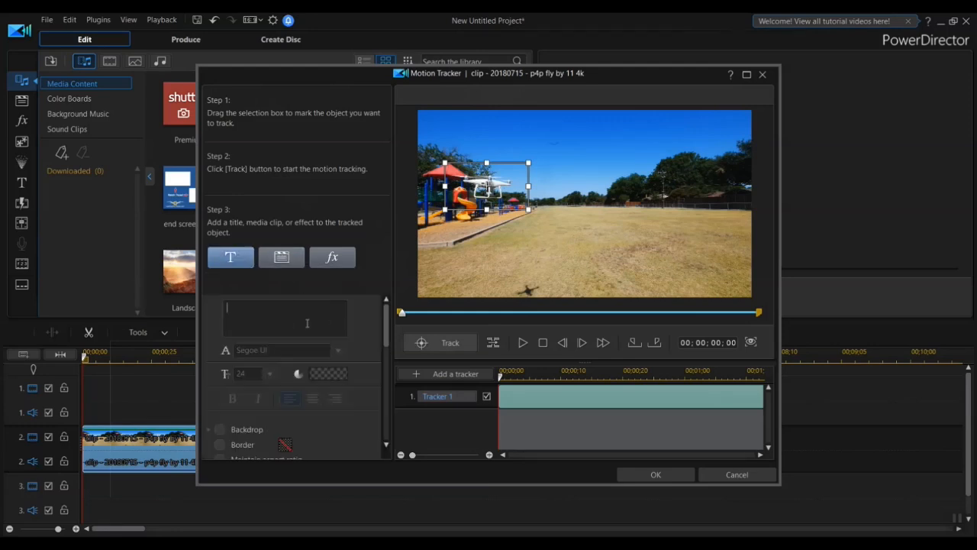
type("Phantom 4")
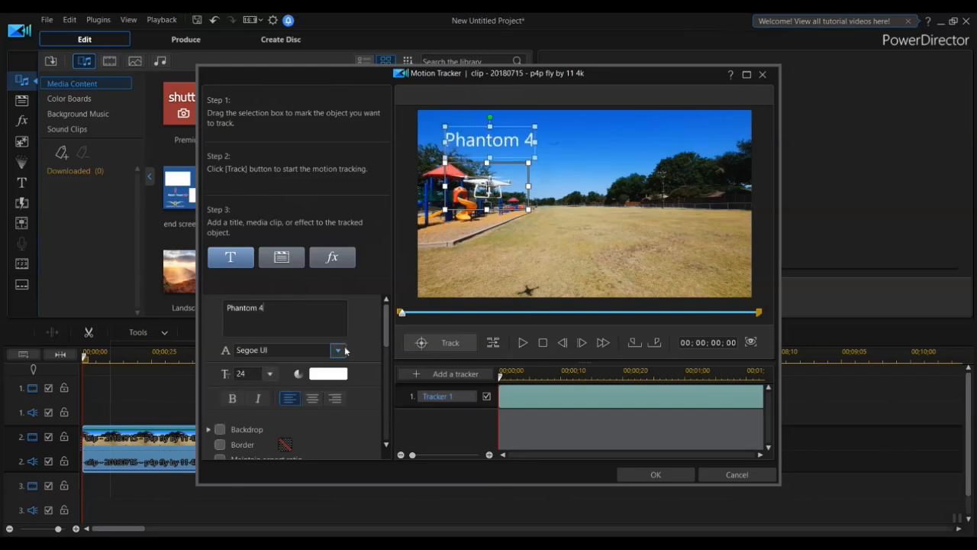
left_click(269, 373)
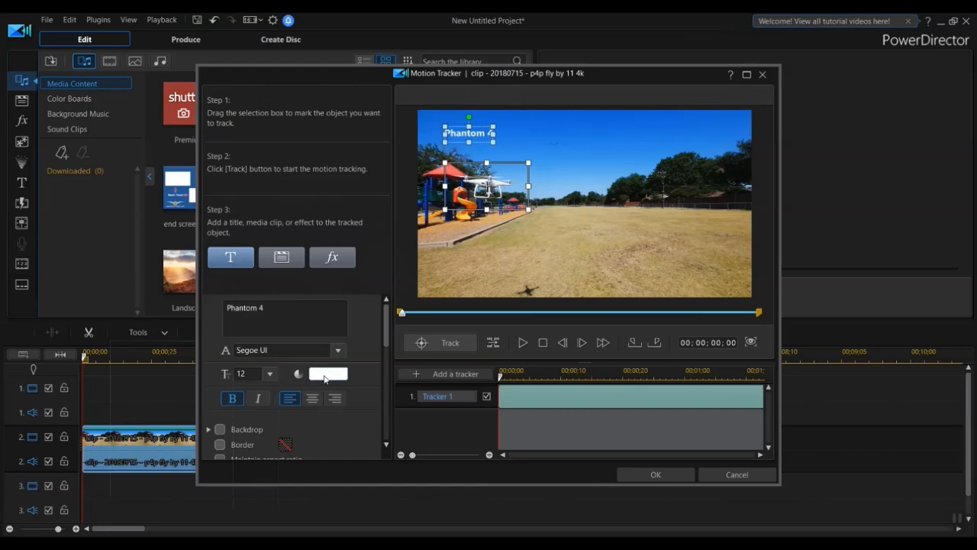
Colour the Phantom 4 title text red
left_click(328, 373)
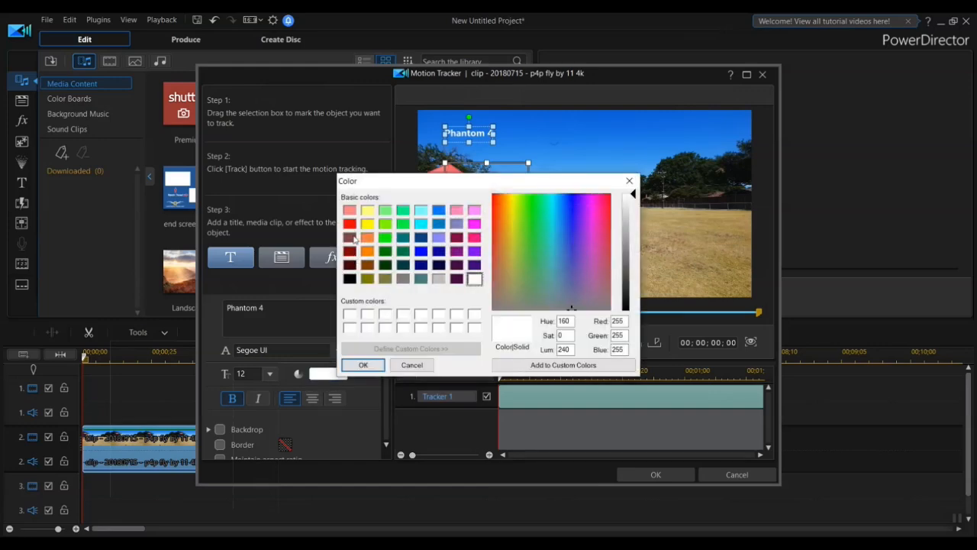
left_click(349, 223)
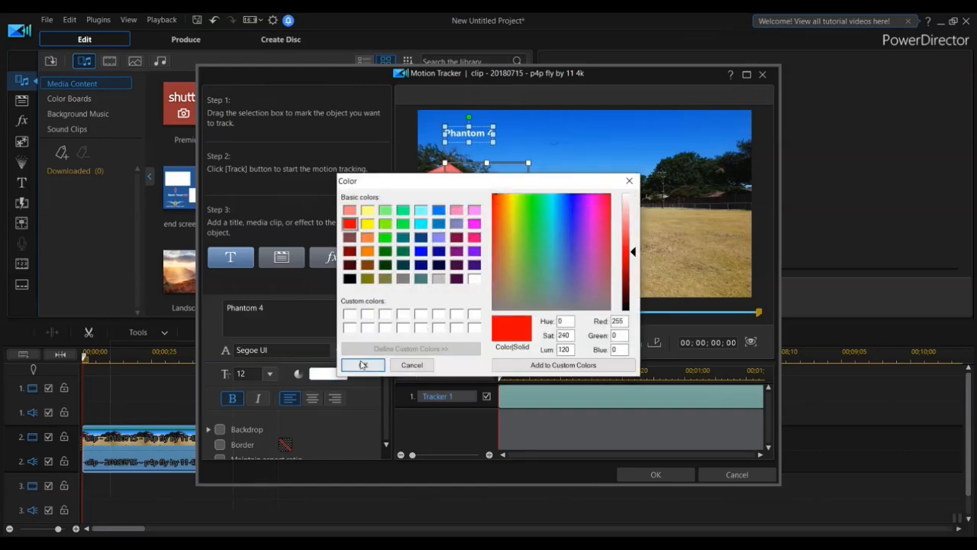
left_click(364, 365)
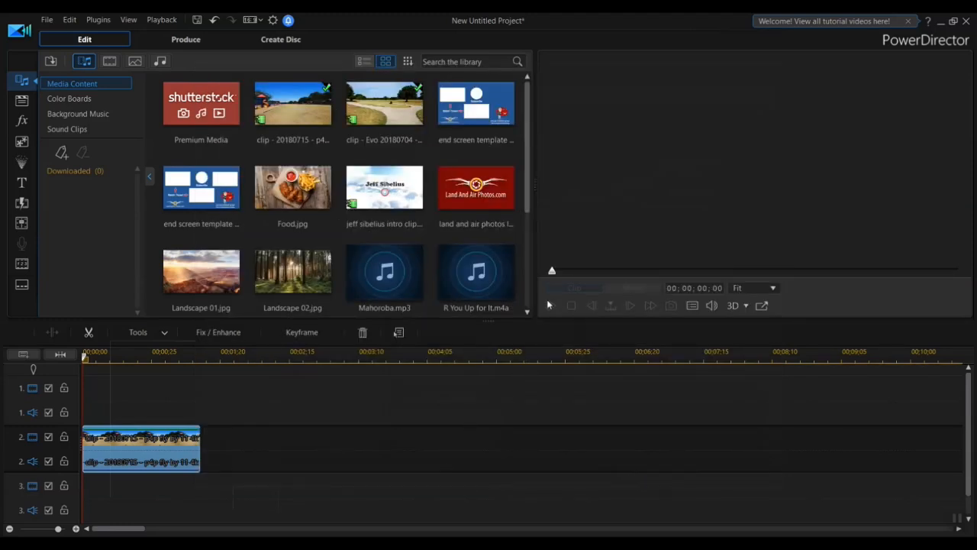
Reopen Motion Tracker for the selected playground clip
left_click(140, 440)
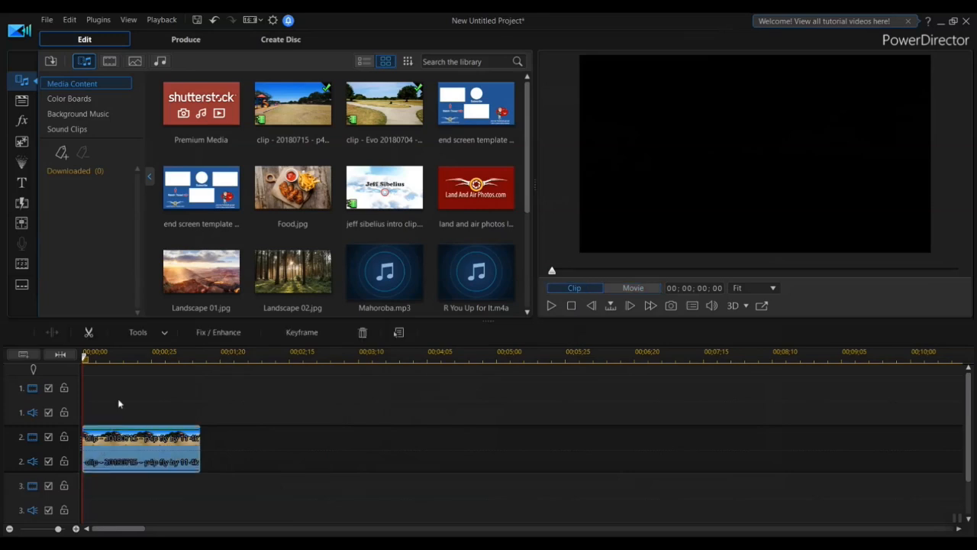
left_click(138, 331)
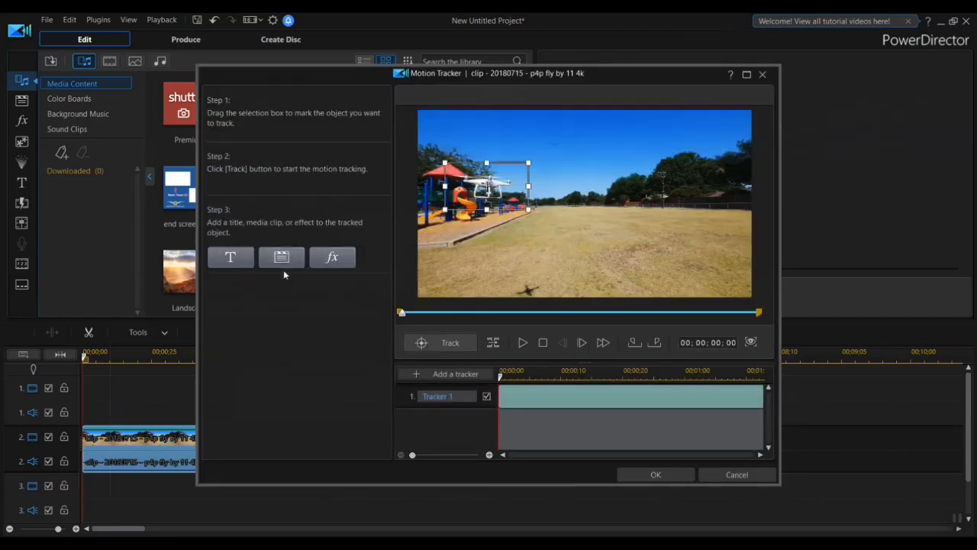
Attach the red rectangle Annotation 07 from the Video Overlay Room to the tracked object and apply tracking
left_click(281, 257)
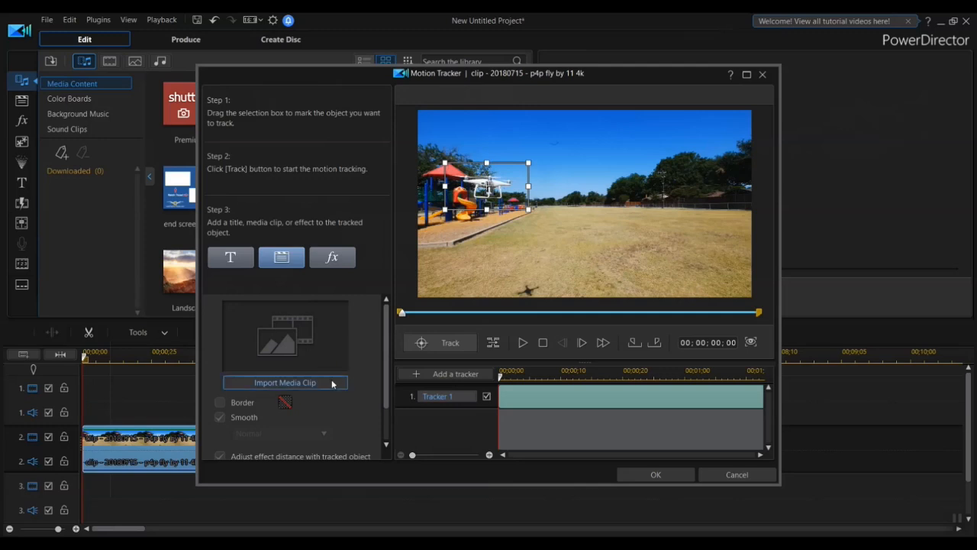
left_click(284, 382)
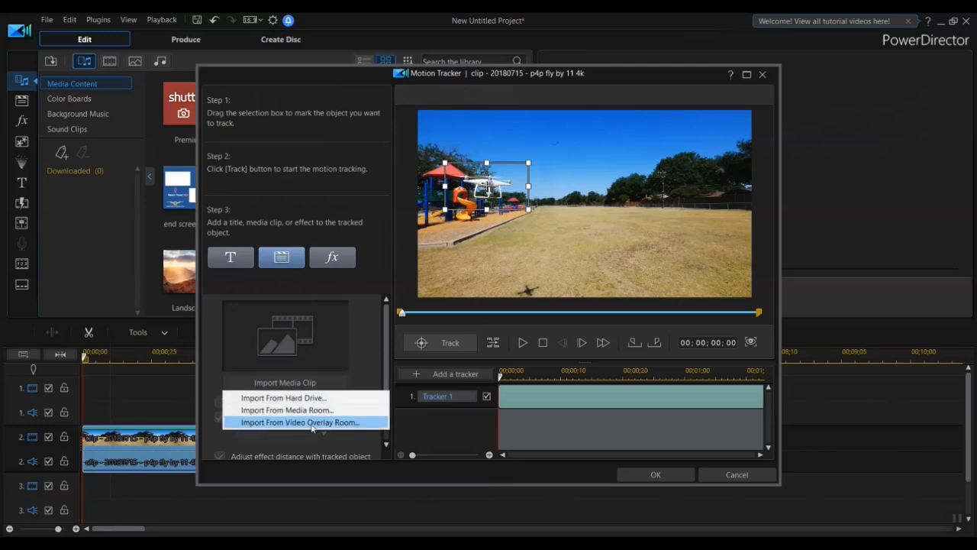
left_click(300, 422)
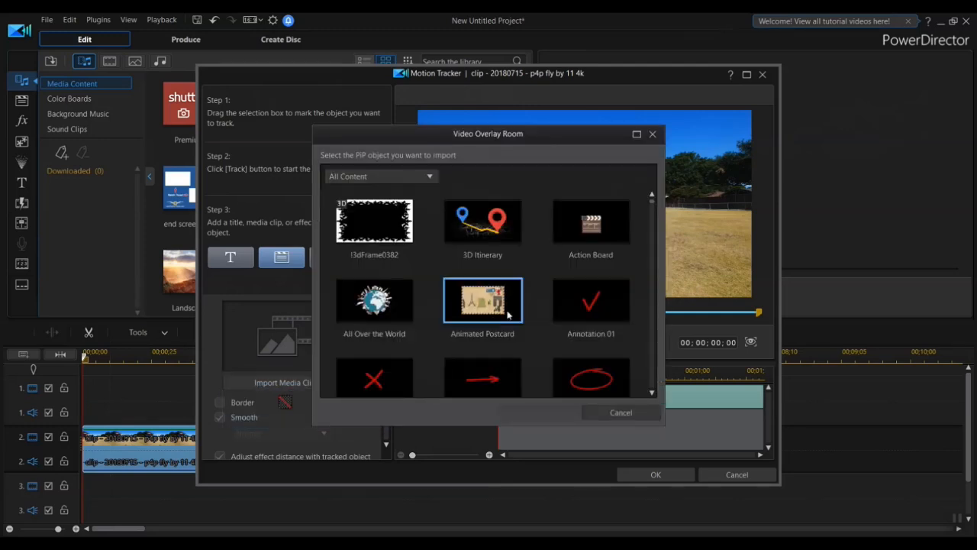
scroll("down", 3)
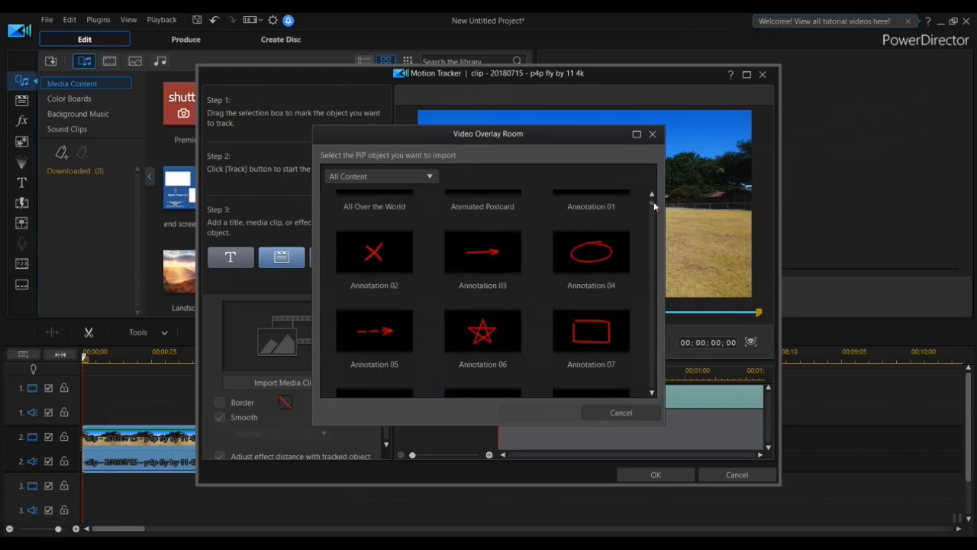
left_click(591, 330)
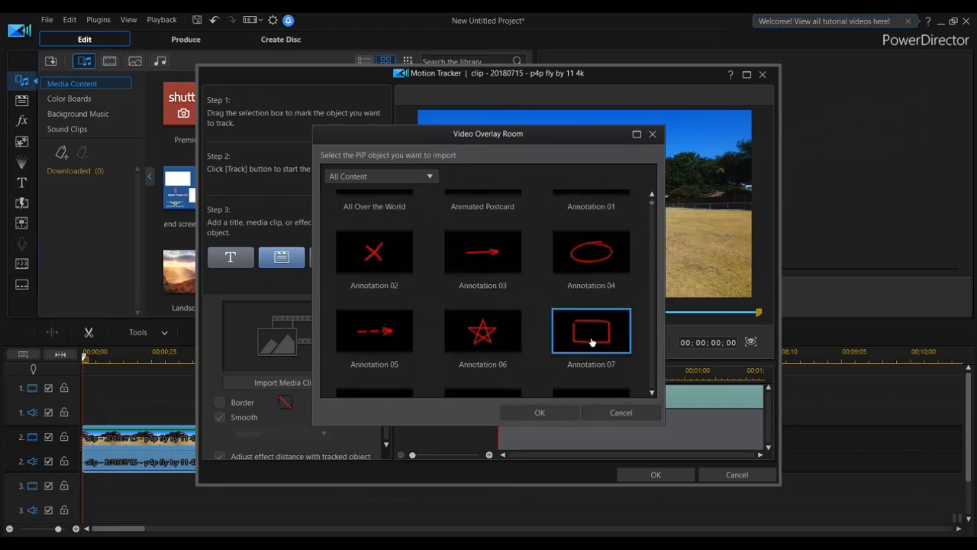
left_click(539, 412)
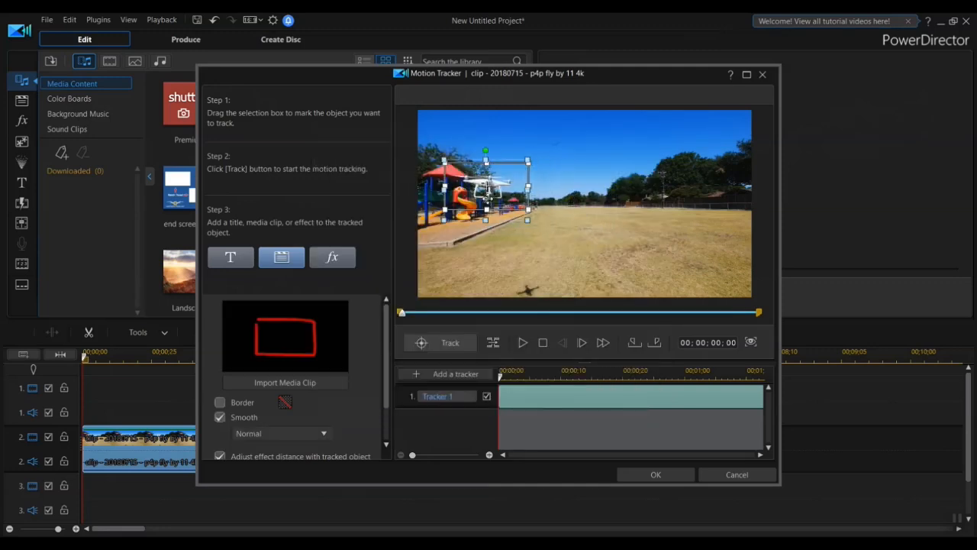
left_click(736, 474)
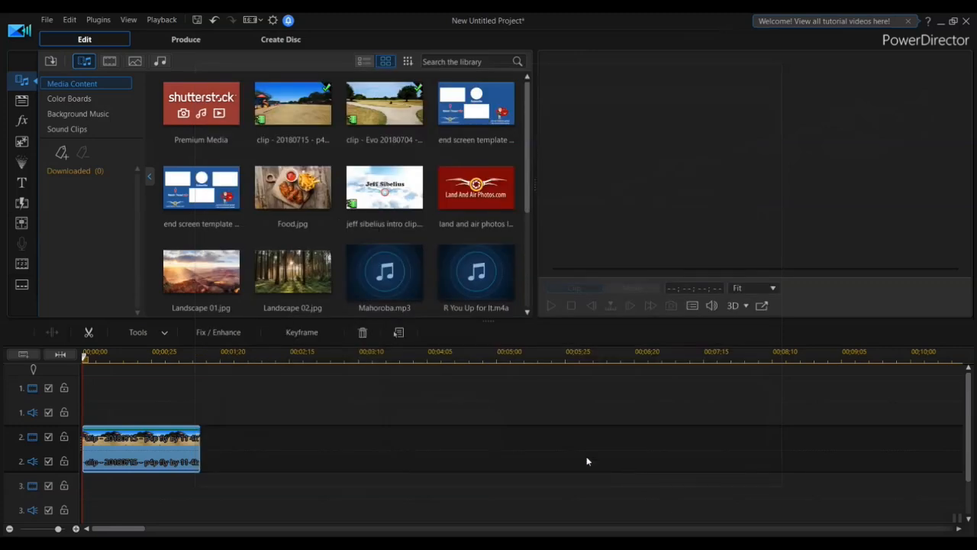
mouse_move(540, 344)
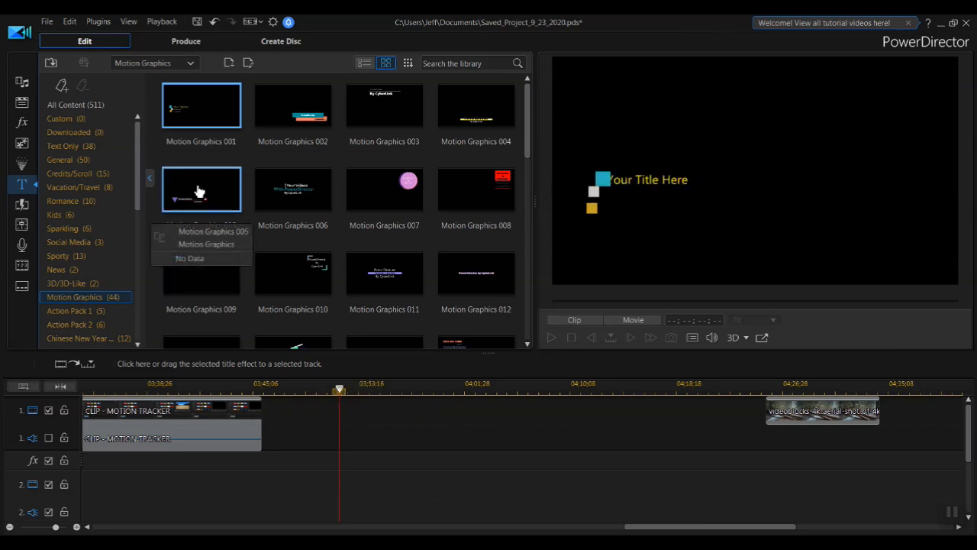
Preview Motion Graphics 005 and place it on the timeline at the playhead
left_click(202, 189)
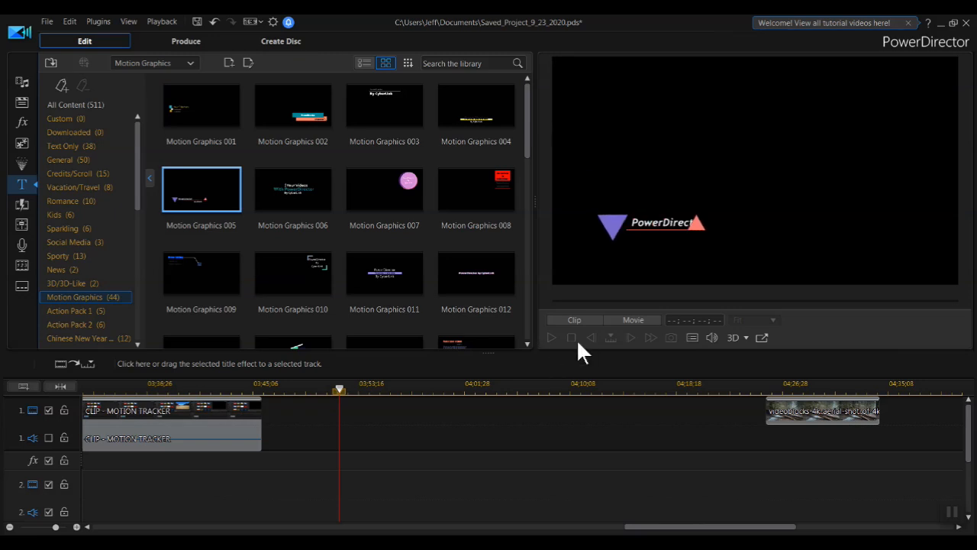
left_click(384, 272)
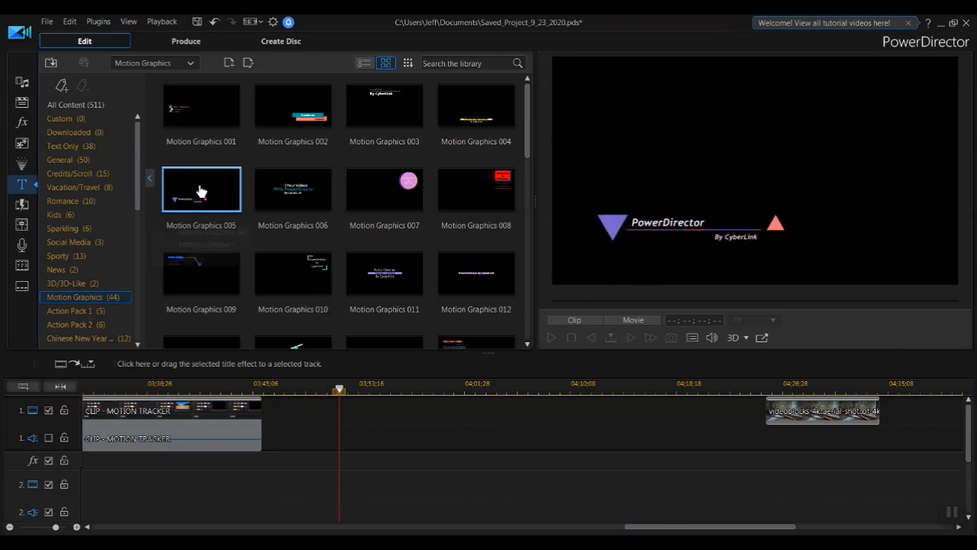
mouse_move(201, 189)
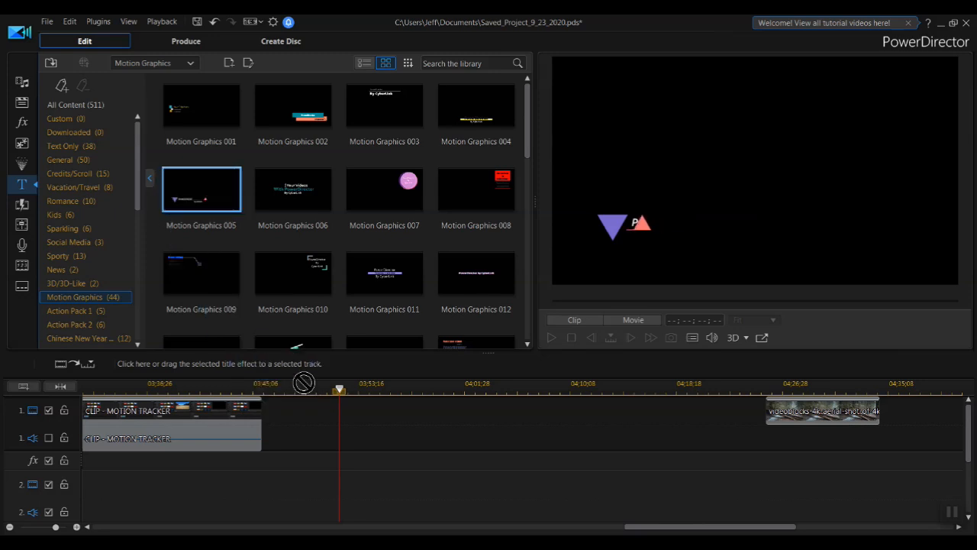
left_click_drag(202, 189, 403, 411)
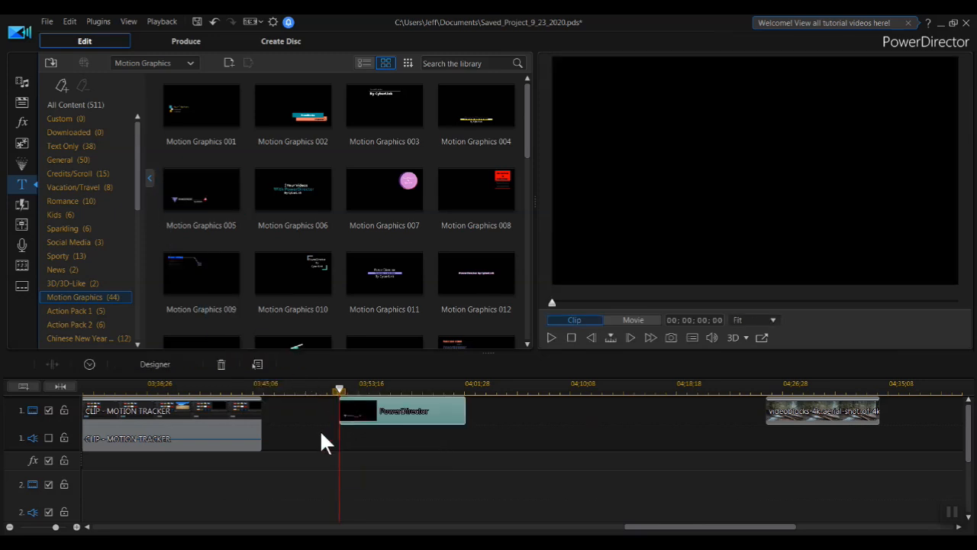
mouse_move(339, 449)
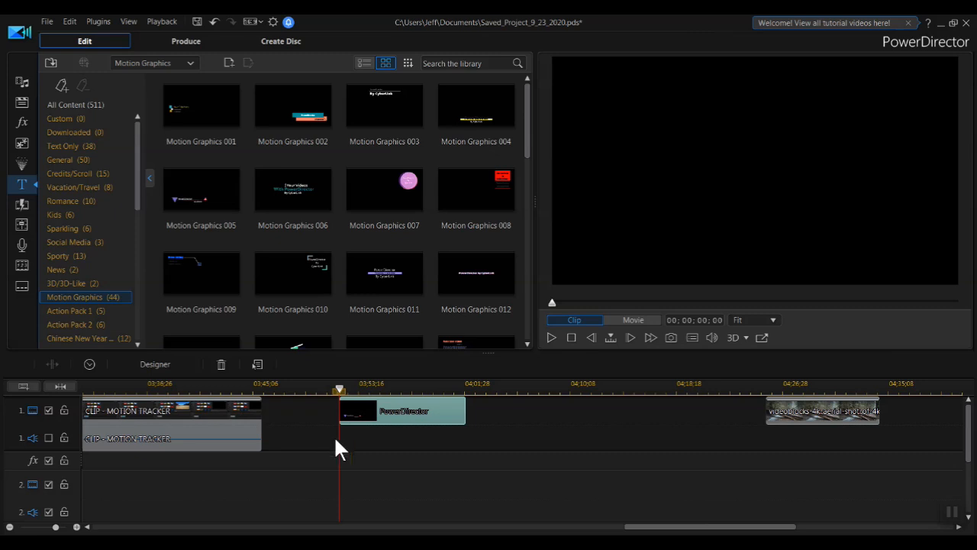
Play the movie with the new title, then select the title clip
left_click(632, 319)
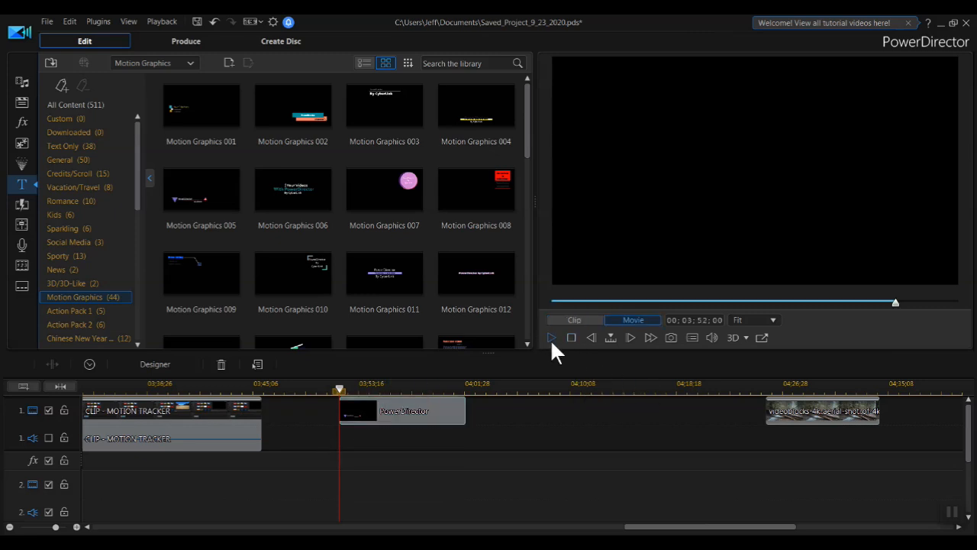
left_click(552, 337)
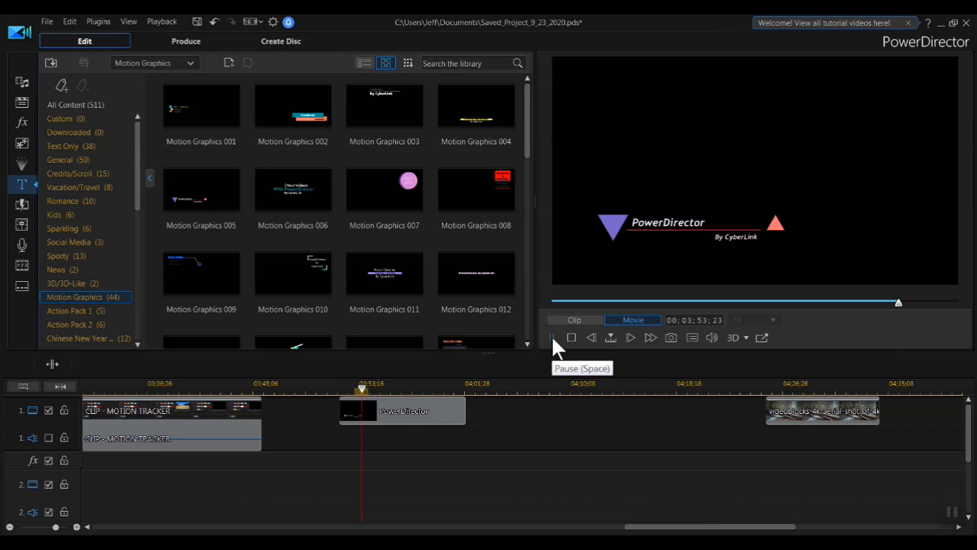
left_click(403, 411)
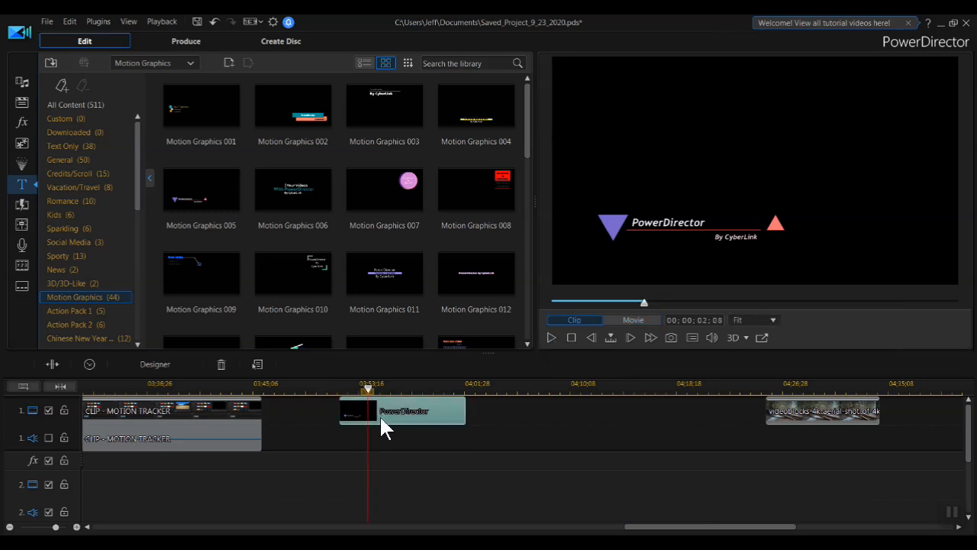
Make the PowerDirector text non-italic and yellow in the Title Designer
double_click(404, 411)
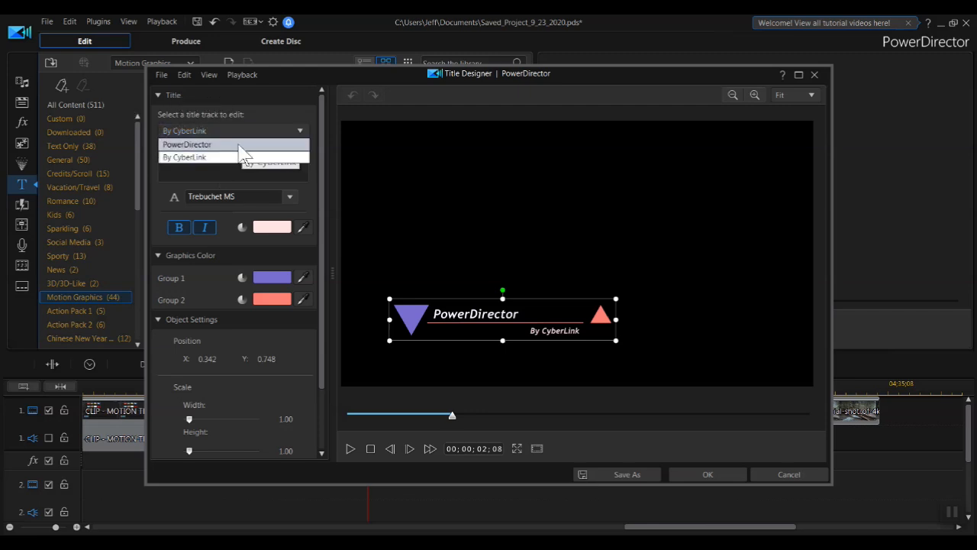
left_click(186, 144)
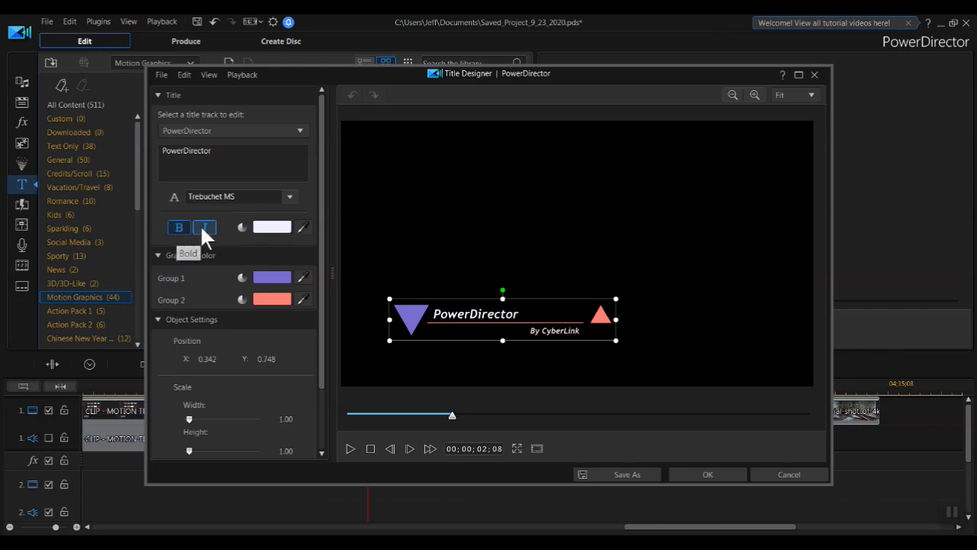
left_click(205, 226)
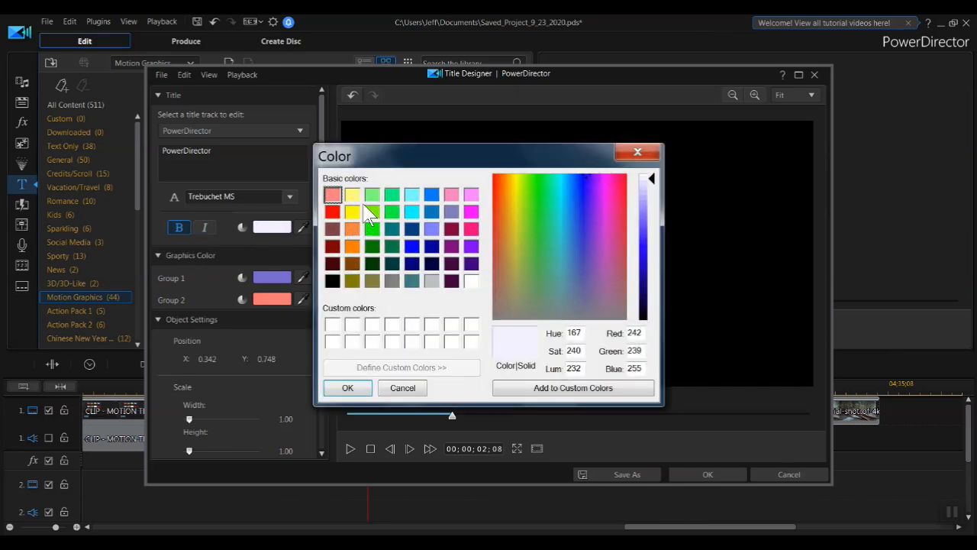
left_click(348, 388)
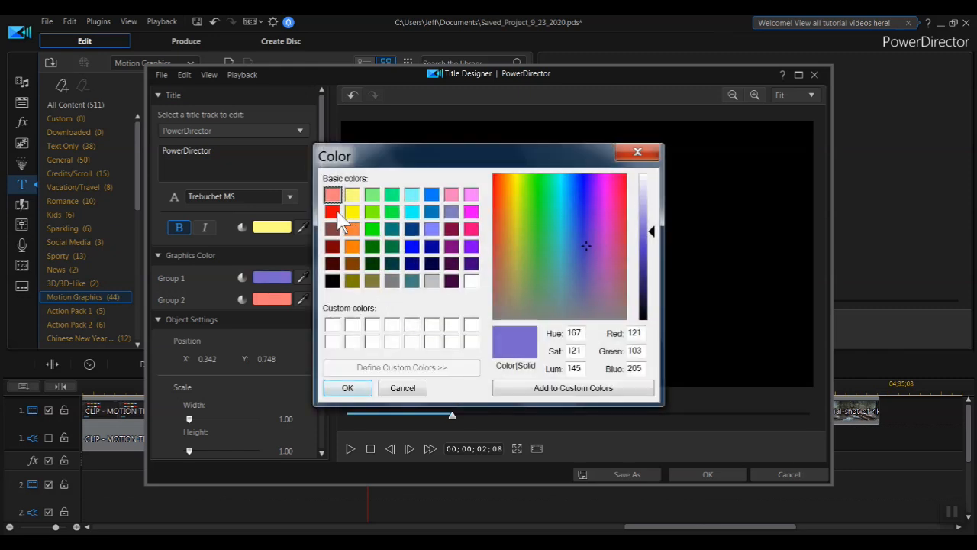
Colour the first triangle red and the second triangle green
left_click(348, 388)
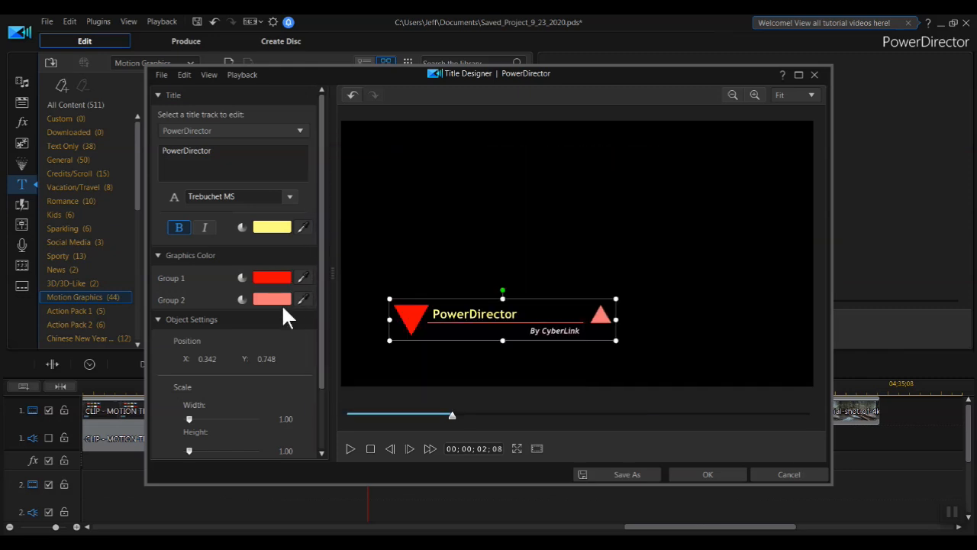
left_click(272, 278)
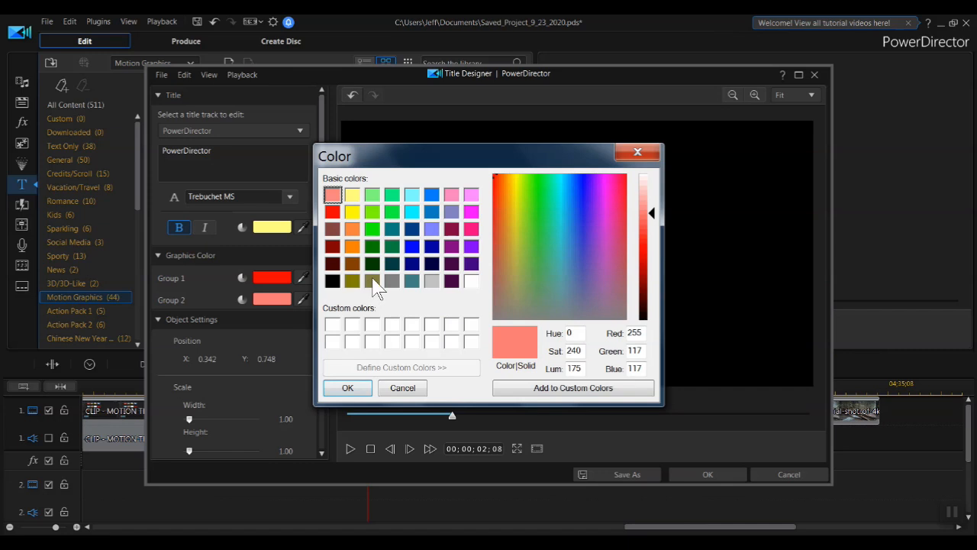
mouse_move(421, 299)
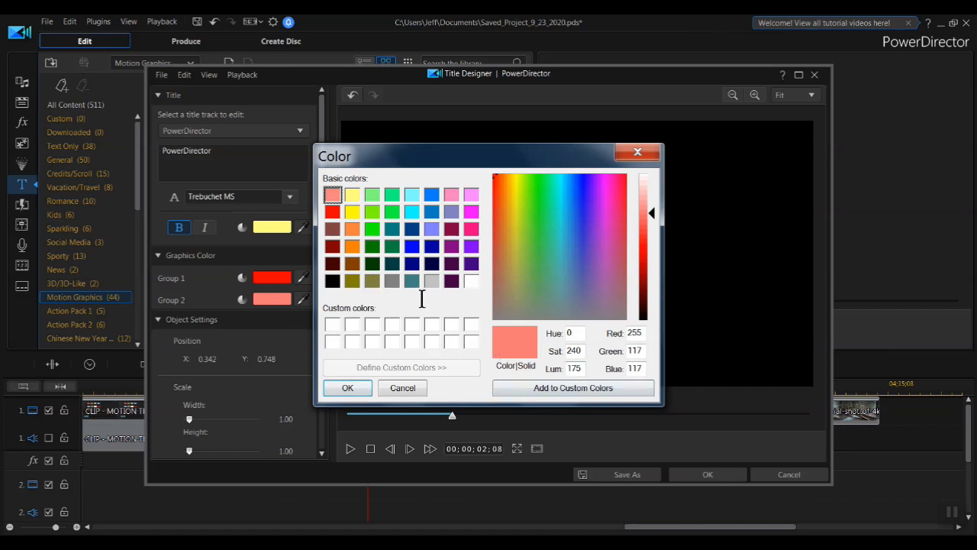
left_click(372, 229)
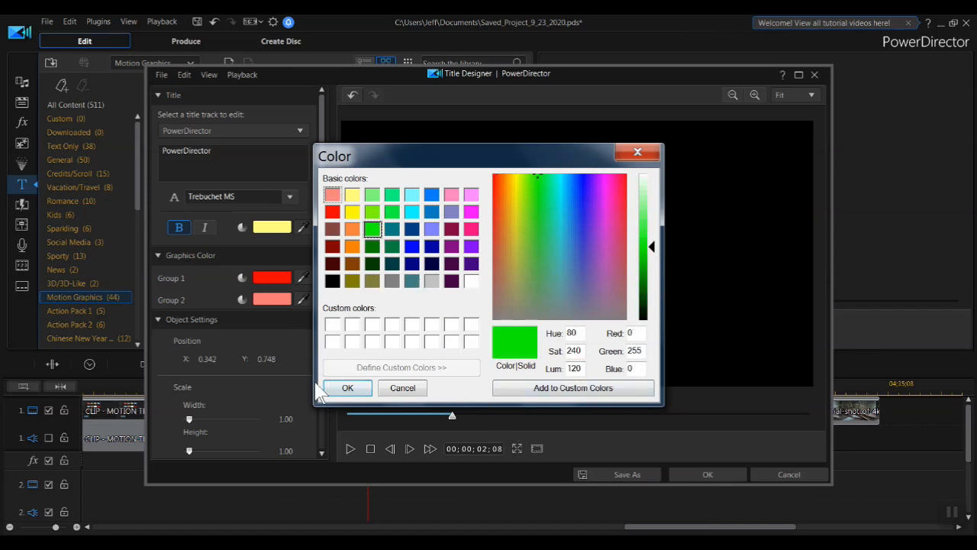
left_click(348, 388)
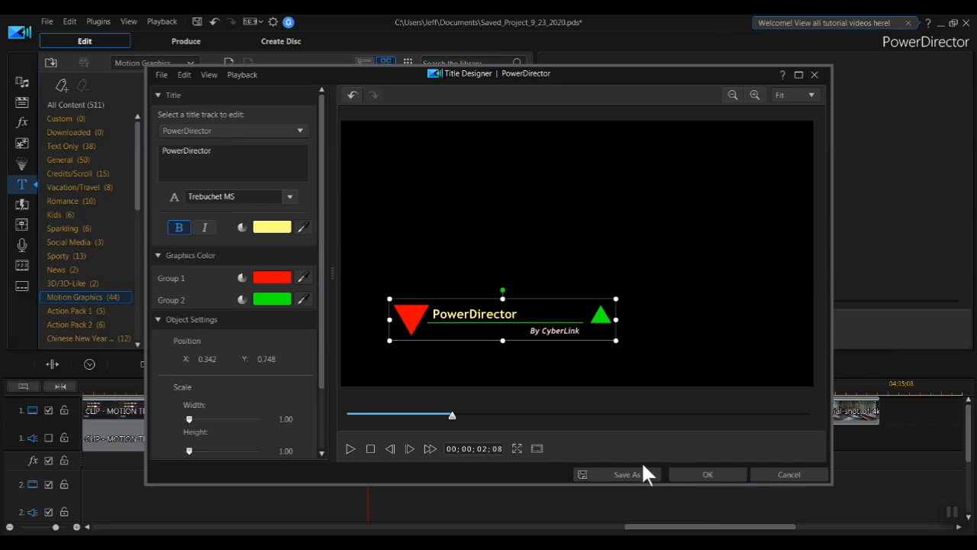
Rotate the title to run vertically, move it to the left edge and confirm
left_click_drag(502, 321, 470, 230)
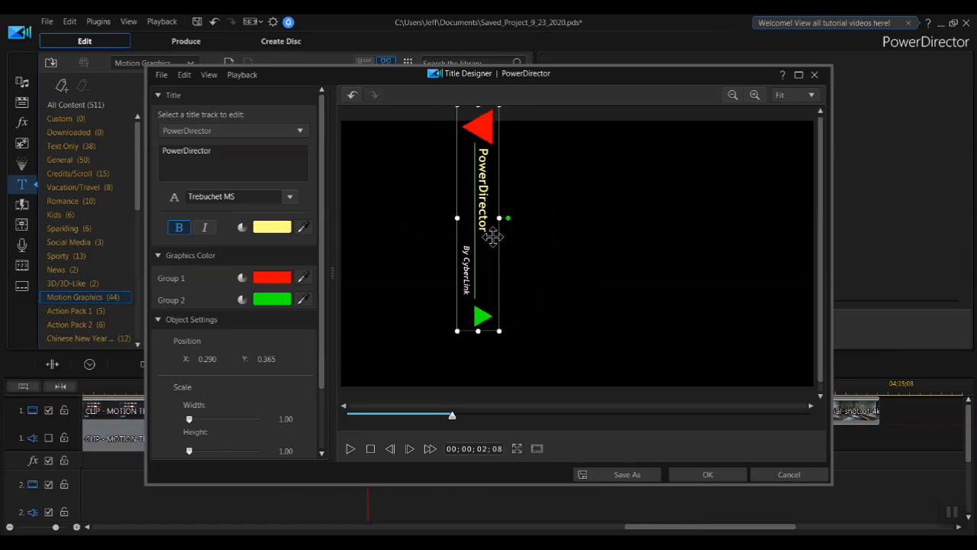
left_click_drag(481, 221, 379, 252)
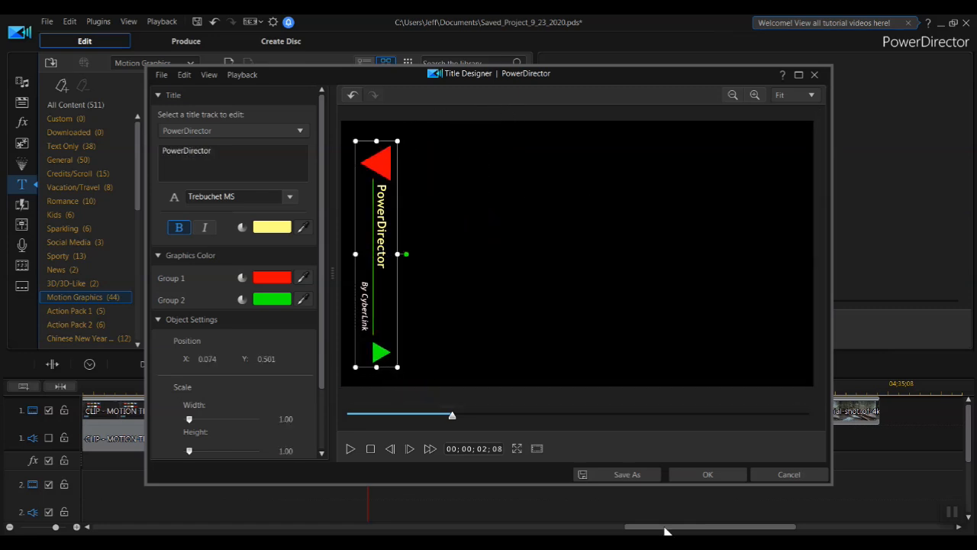
left_click(707, 473)
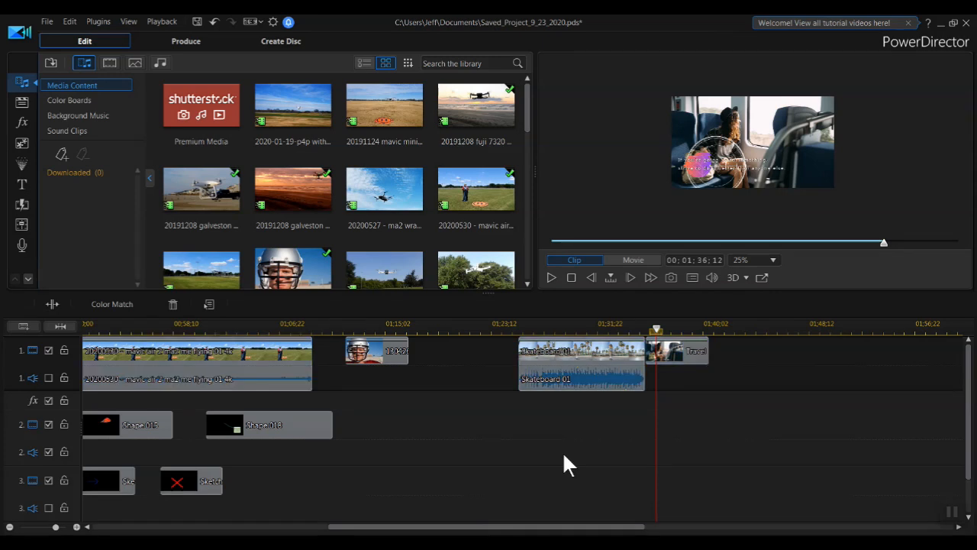
Start Color Match on the selected skateboarding clip
left_click(632, 260)
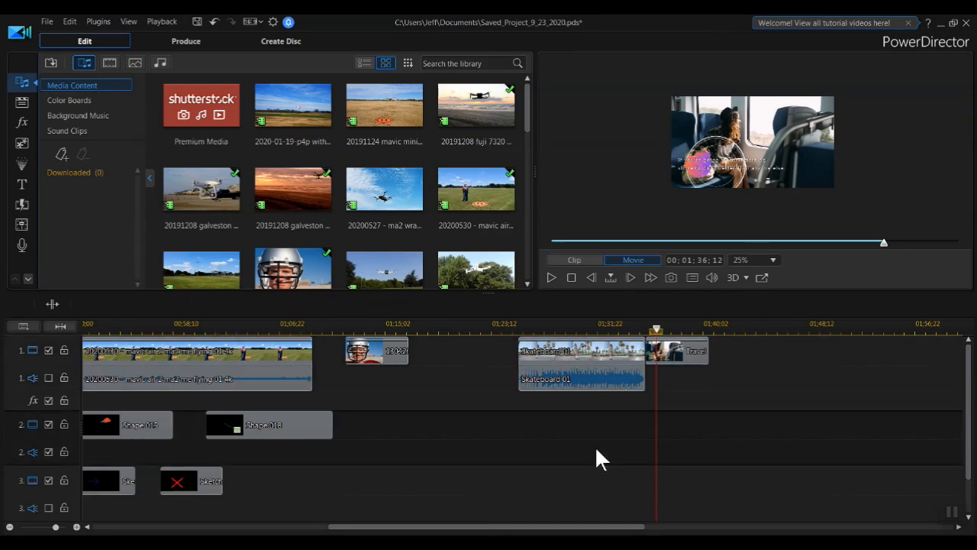
mouse_move(599, 415)
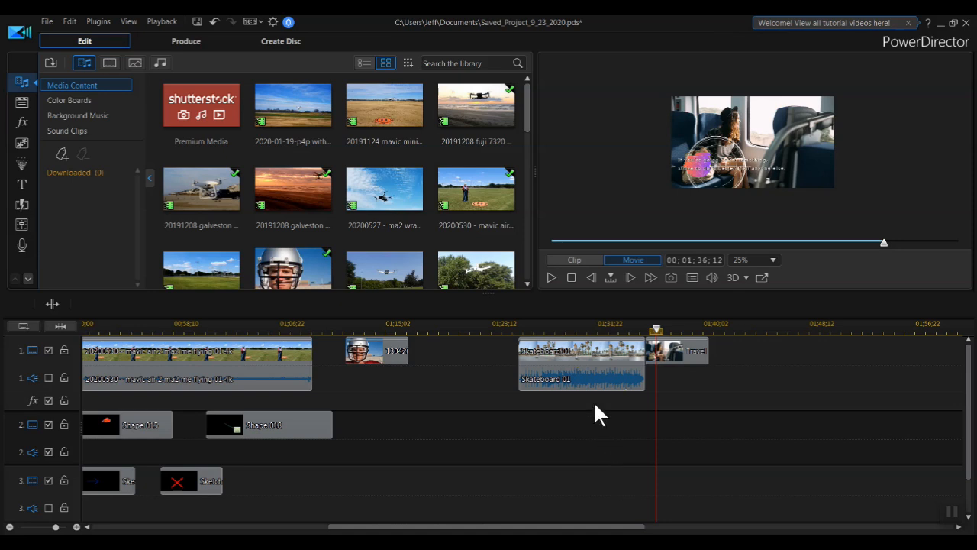
left_click(580, 363)
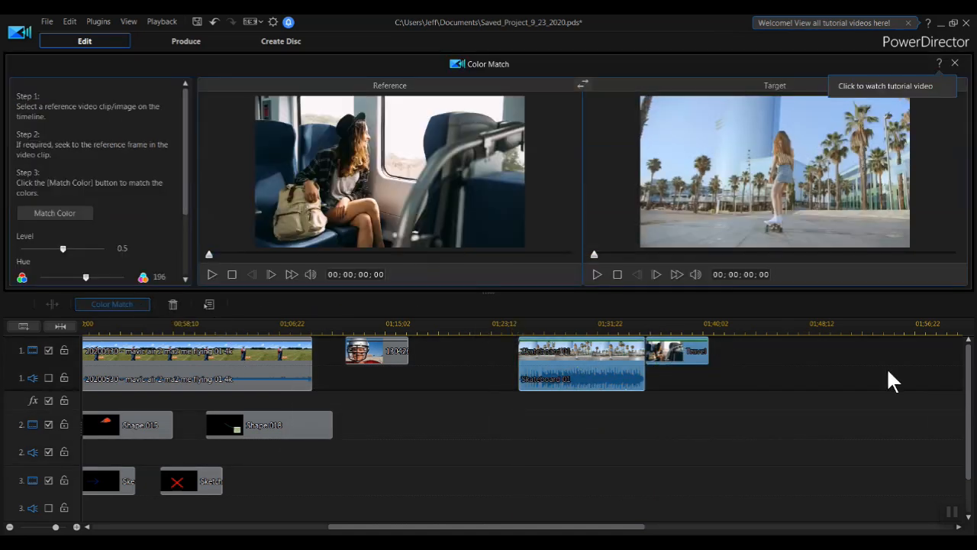
Experiment with the colour match level from 0.2 to 1.0, settling near 0.3
left_click(675, 350)
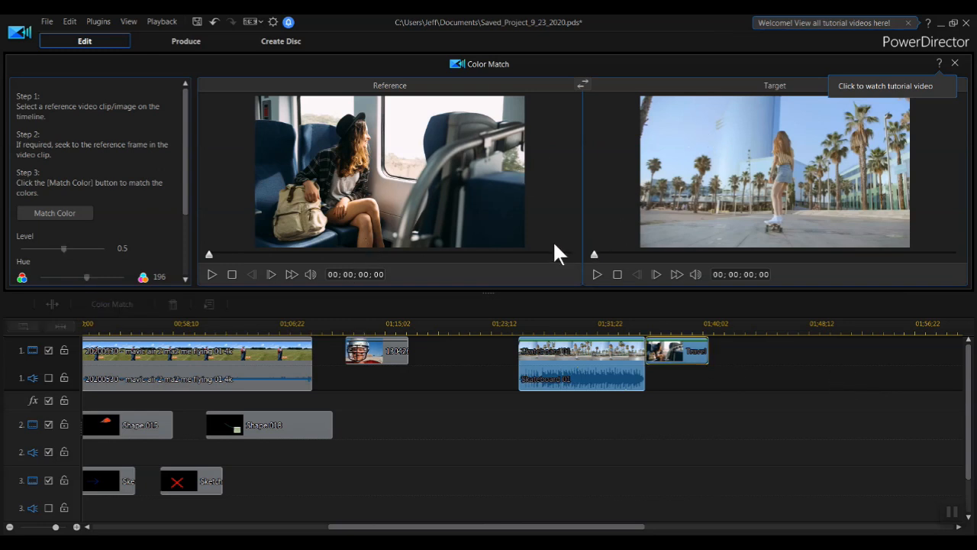
mouse_move(538, 236)
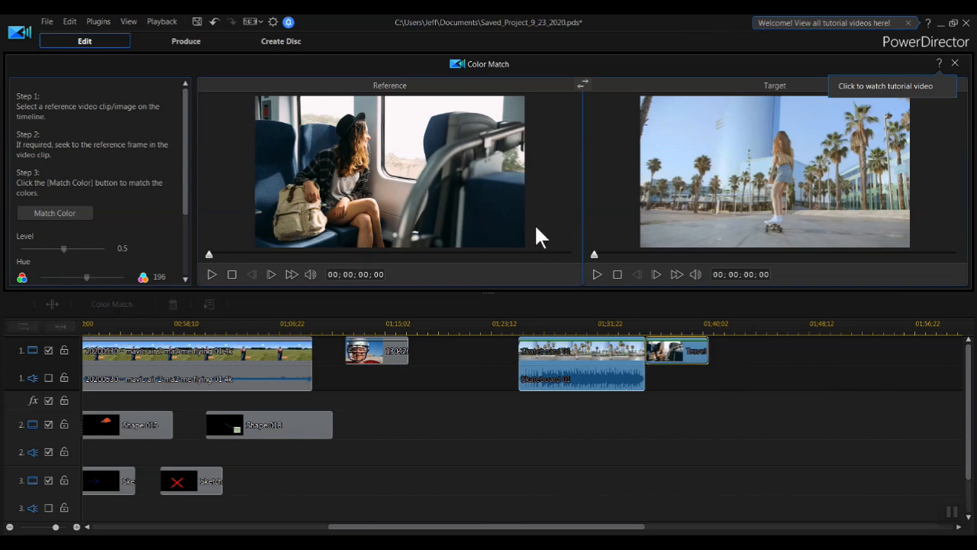
mouse_move(400, 206)
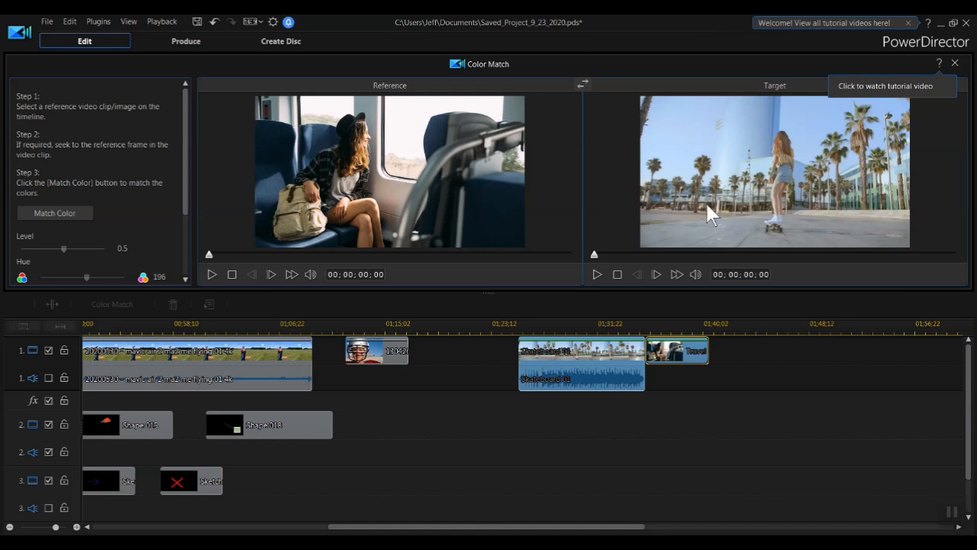
mouse_move(839, 217)
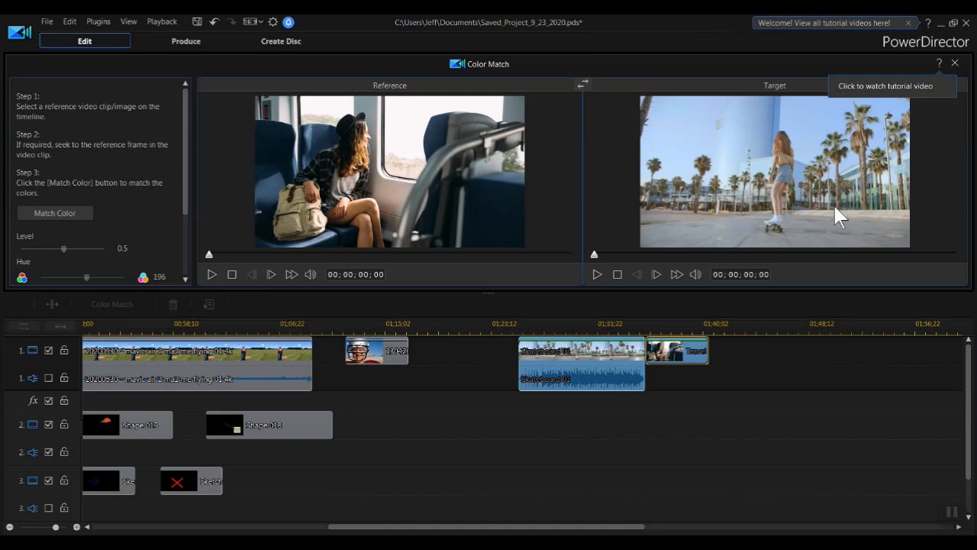
mouse_move(813, 212)
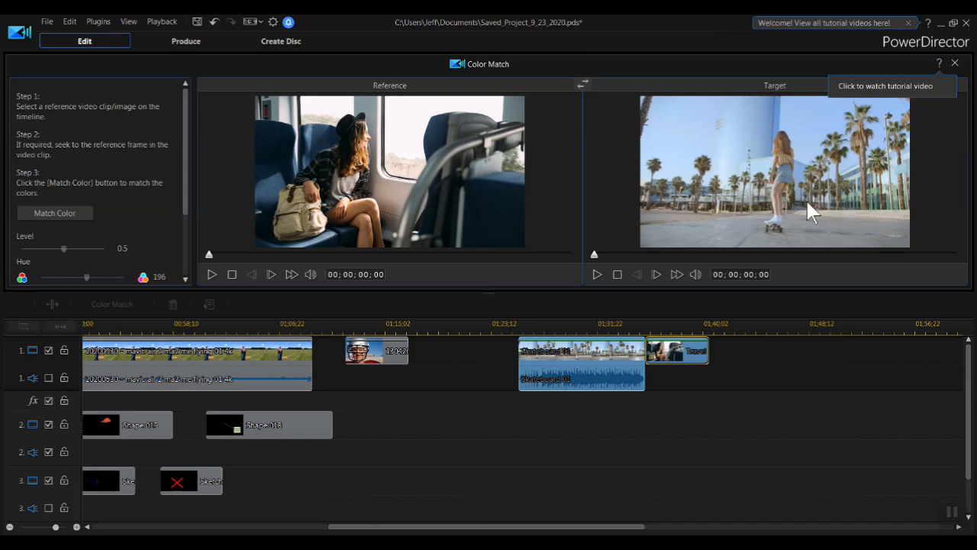
mouse_move(424, 226)
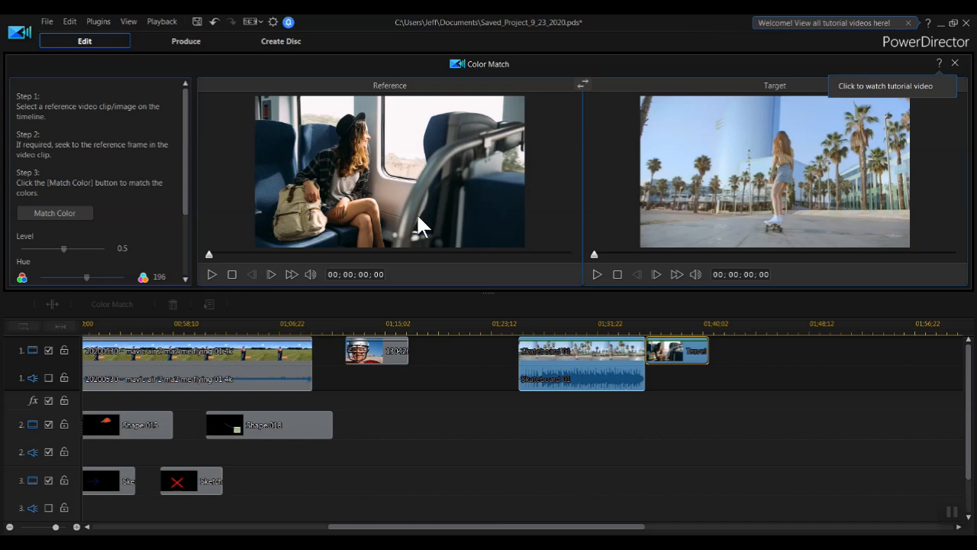
mouse_move(130, 293)
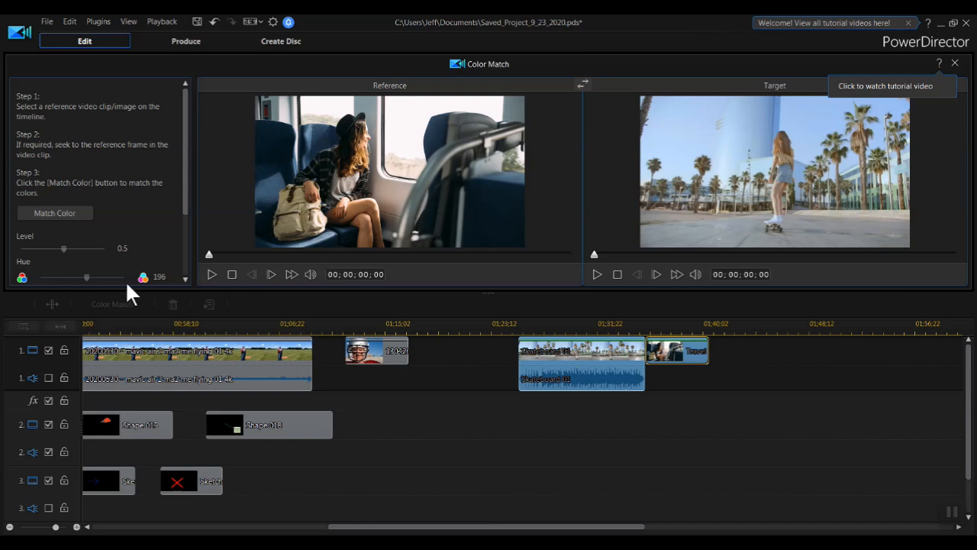
mouse_move(174, 217)
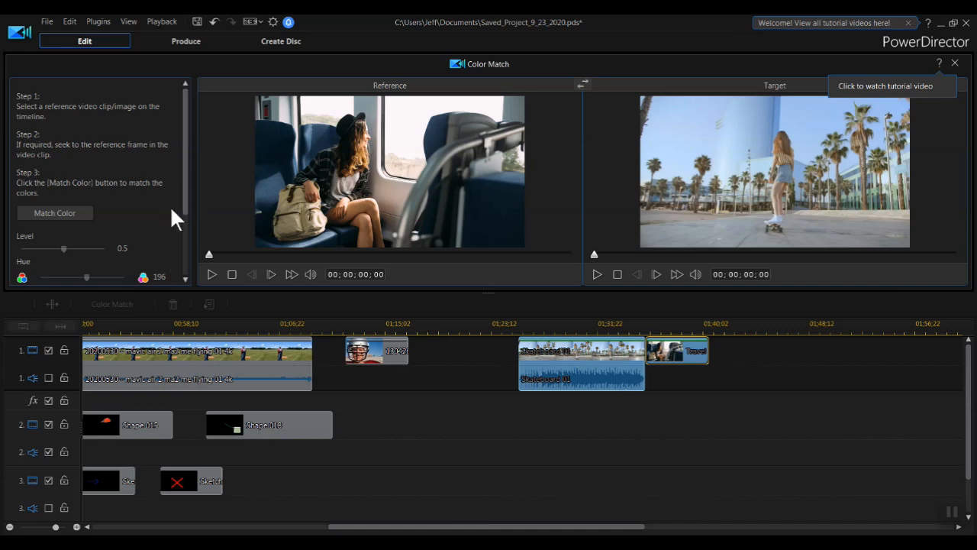
mouse_move(534, 364)
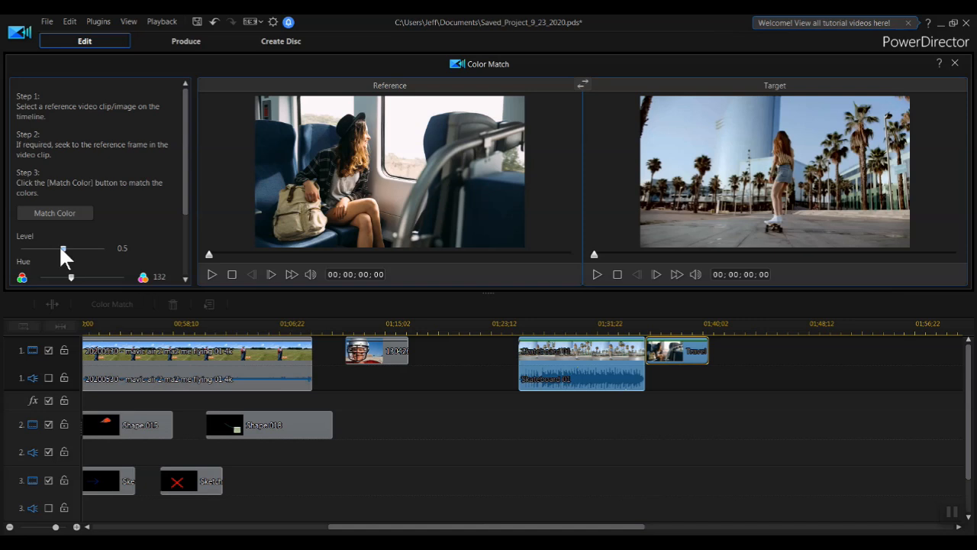
left_click_drag(64, 249, 36, 249)
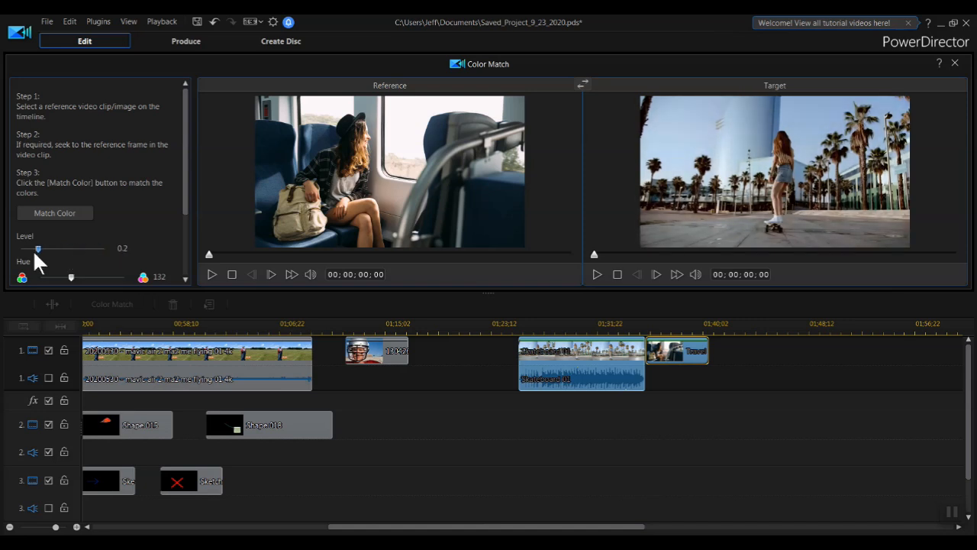
left_click_drag(36, 247, 89, 248)
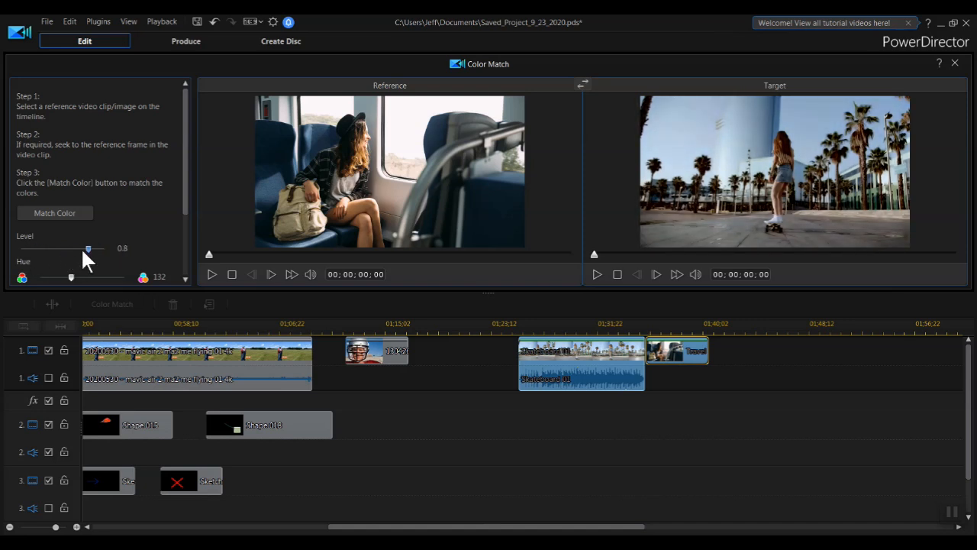
left_click_drag(89, 248, 98, 248)
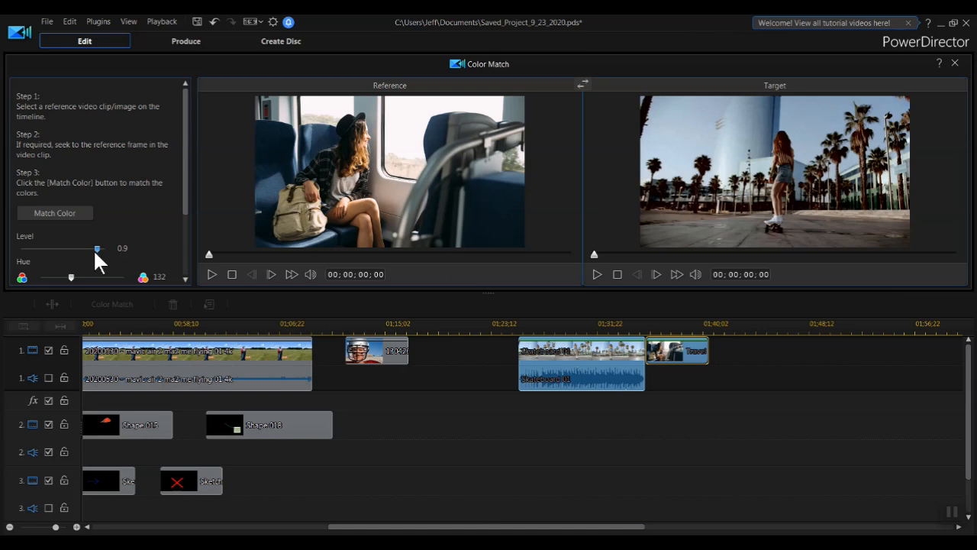
left_click_drag(98, 249, 105, 249)
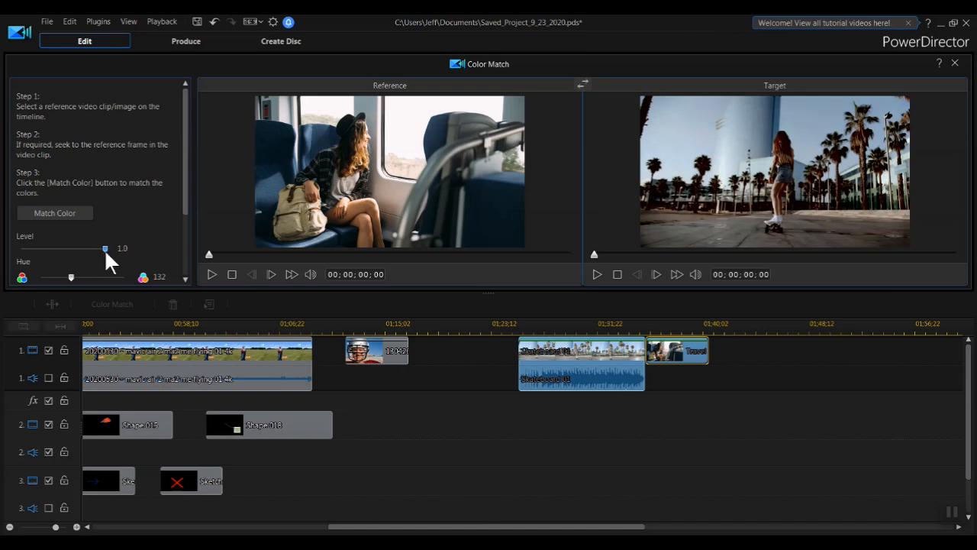
left_click_drag(105, 249, 39, 249)
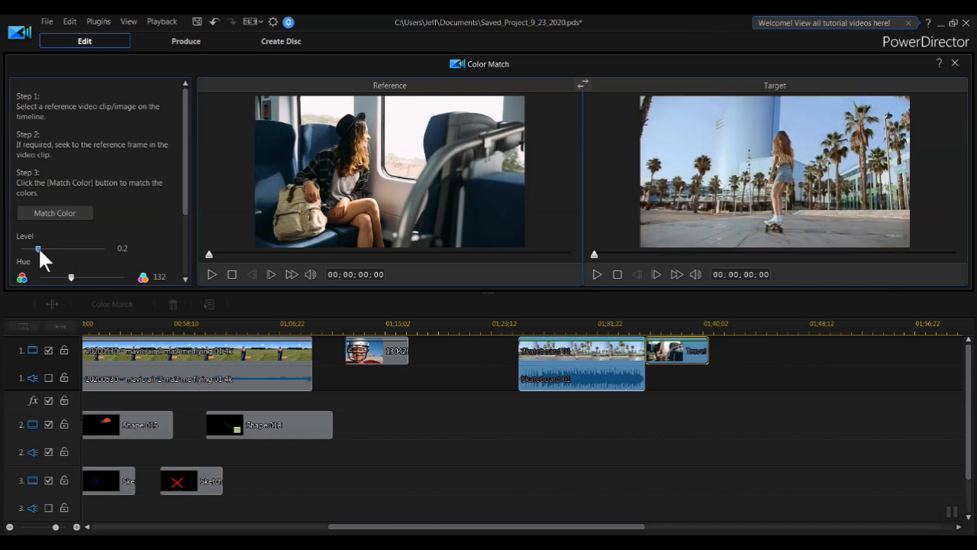
left_click_drag(38, 249, 46, 249)
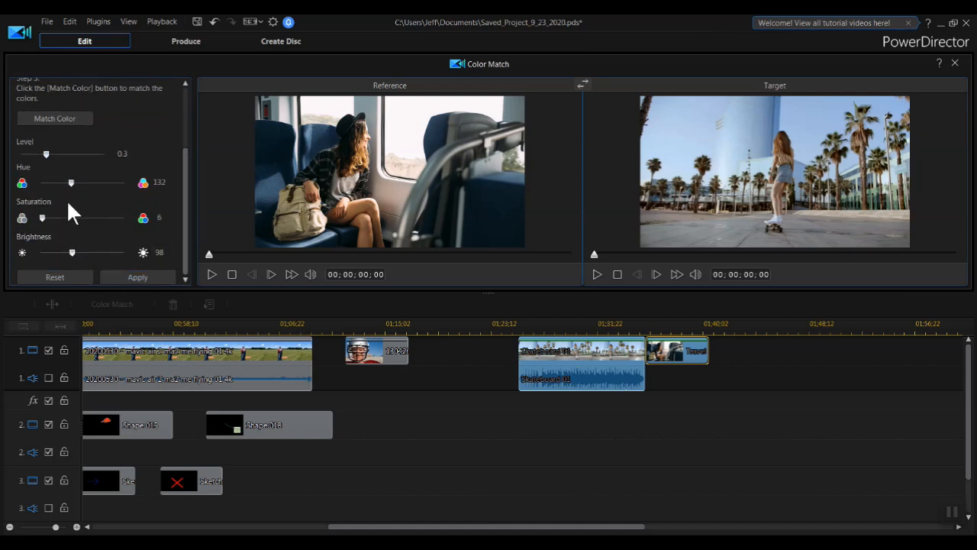
Tune the target clip to hue 94, saturation 37 and brightness 56
left_click_drag(70, 182, 46, 182)
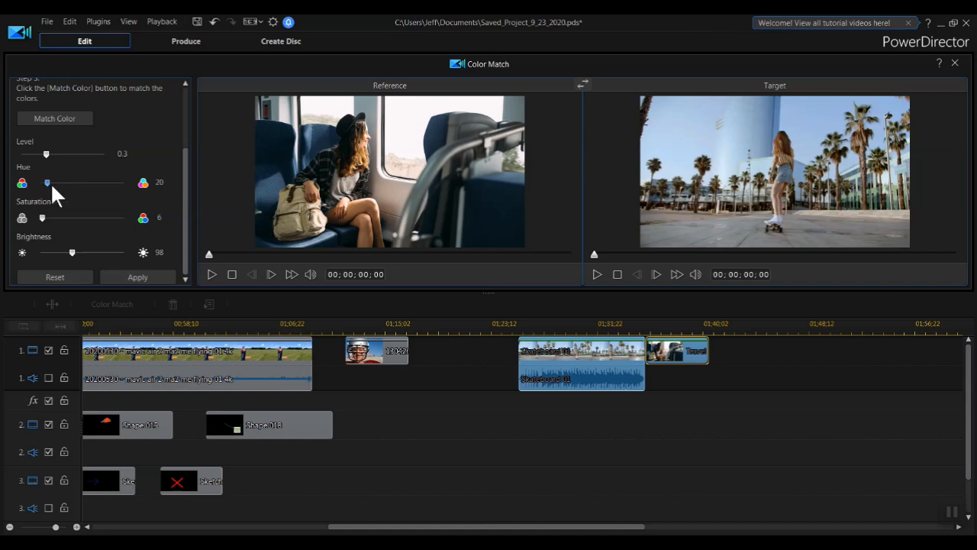
left_click_drag(46, 182, 61, 182)
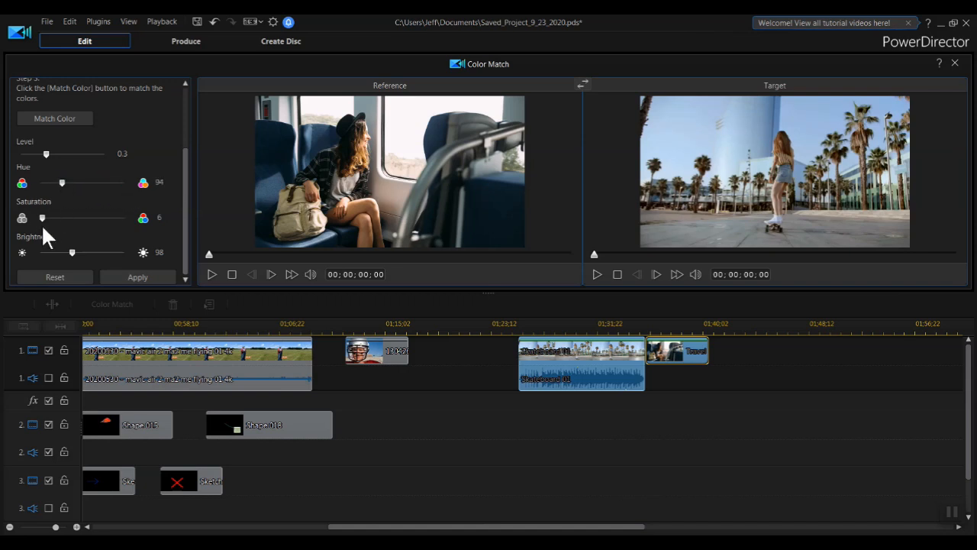
left_click_drag(43, 217, 81, 217)
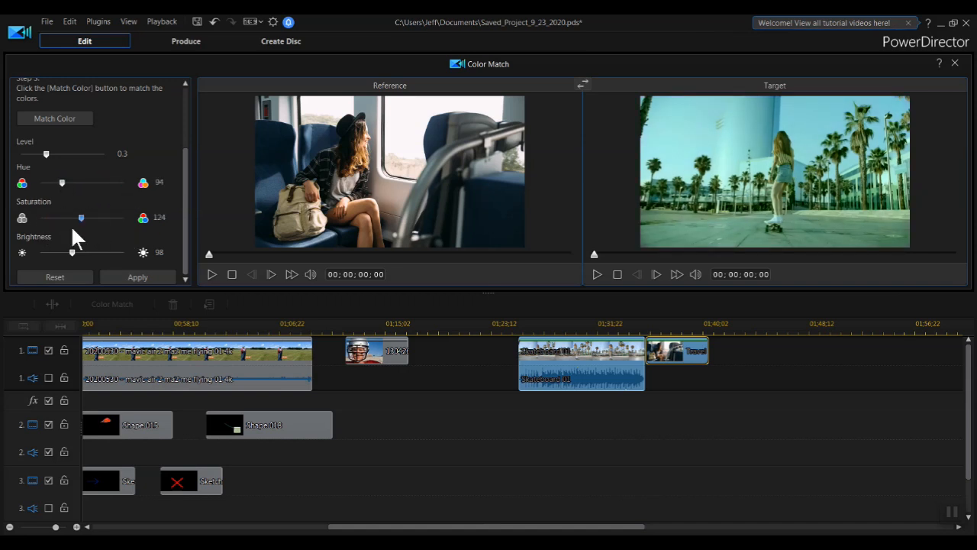
left_click_drag(83, 216, 70, 217)
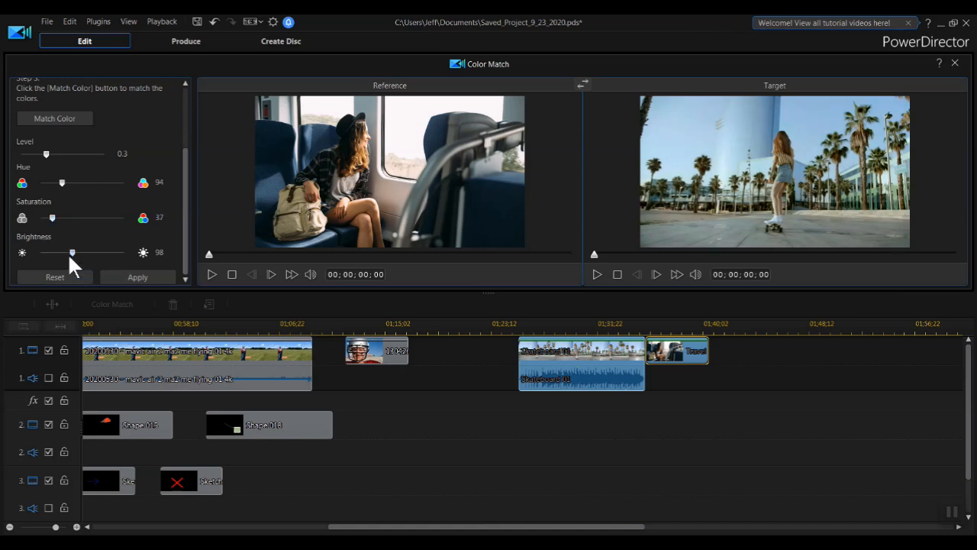
left_click_drag(72, 252, 84, 252)
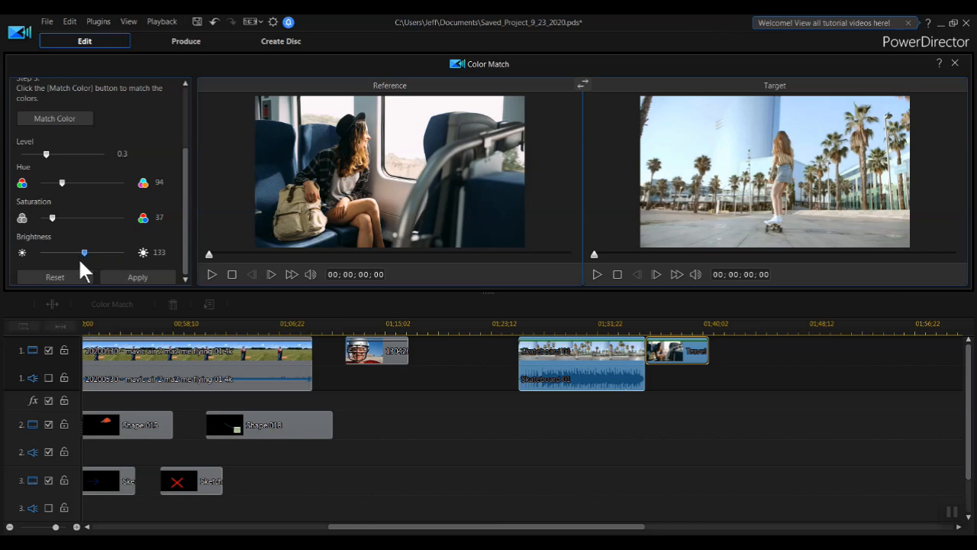
left_click_drag(84, 252, 58, 252)
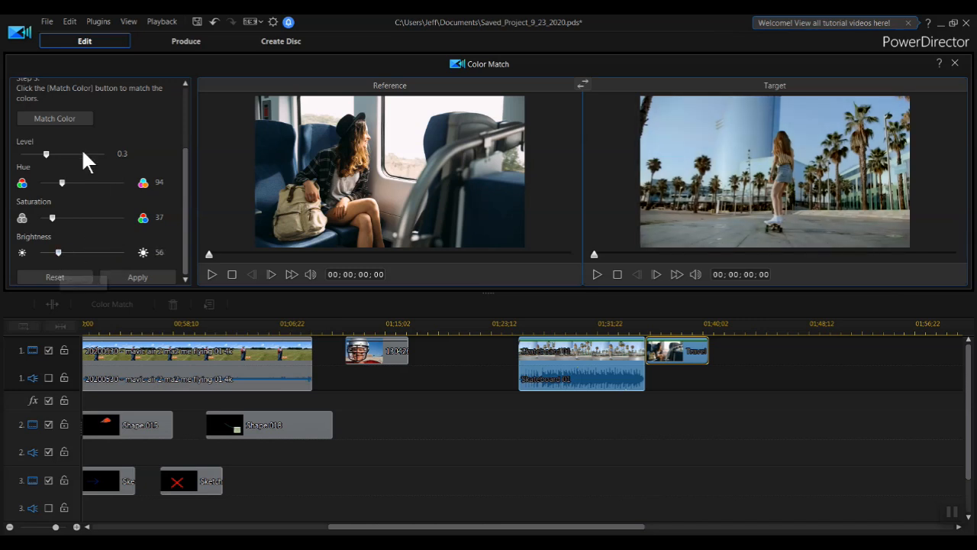
mouse_move(470, 428)
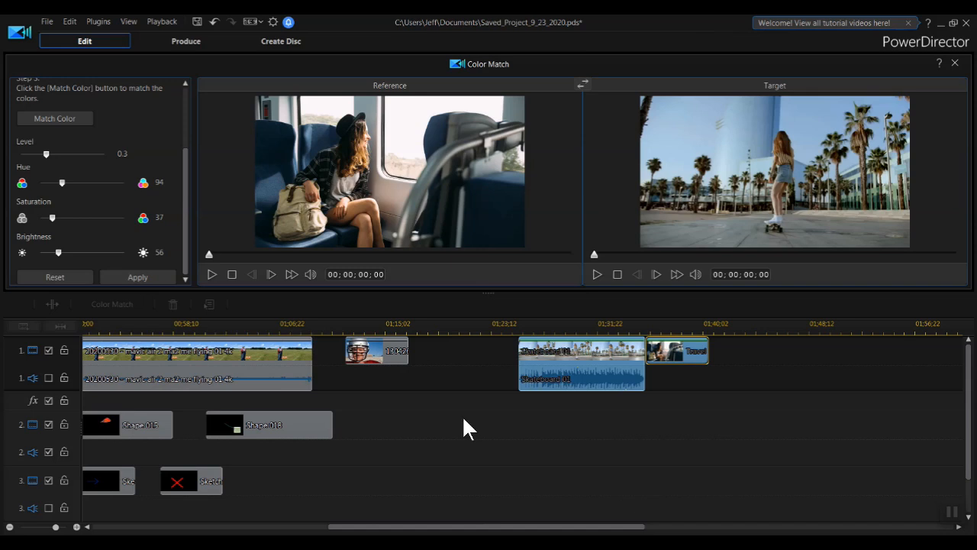
mouse_move(107, 226)
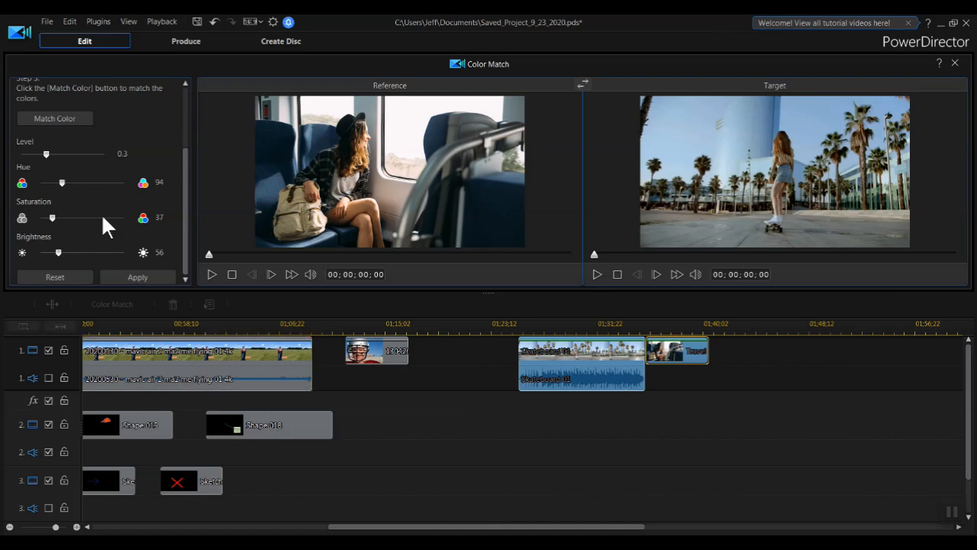
mouse_move(534, 480)
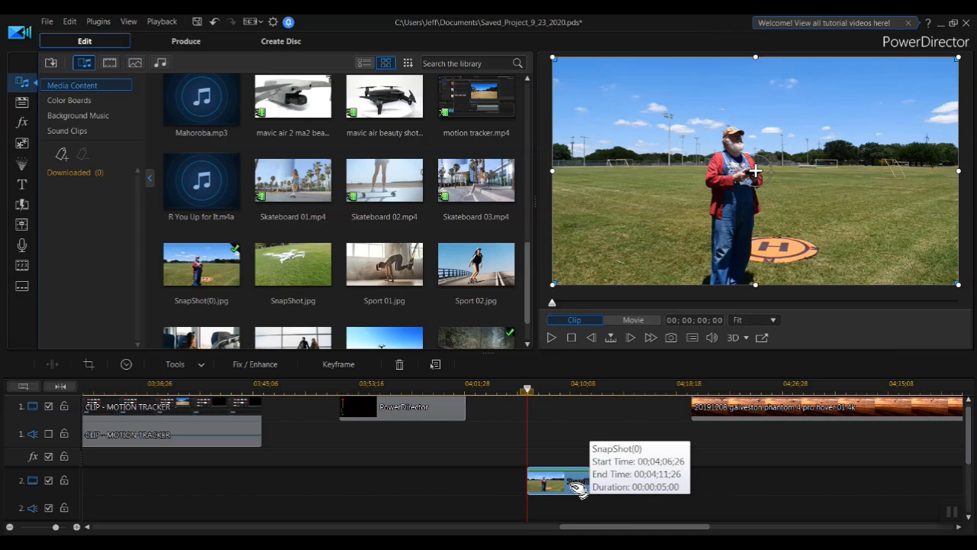
mouse_move(577, 489)
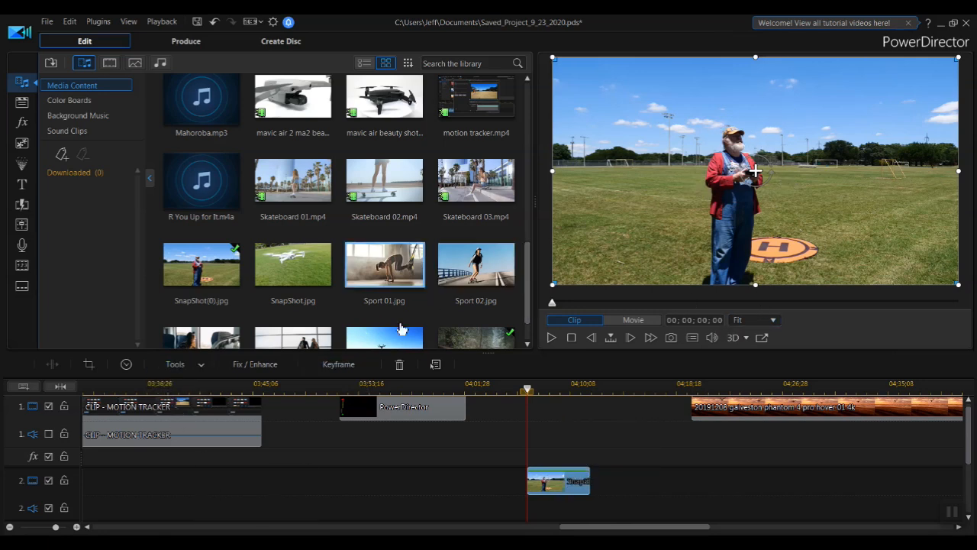
Launch Mask Designer for SnapShot(0).jpg and browse the preset mask shapes
left_click(174, 363)
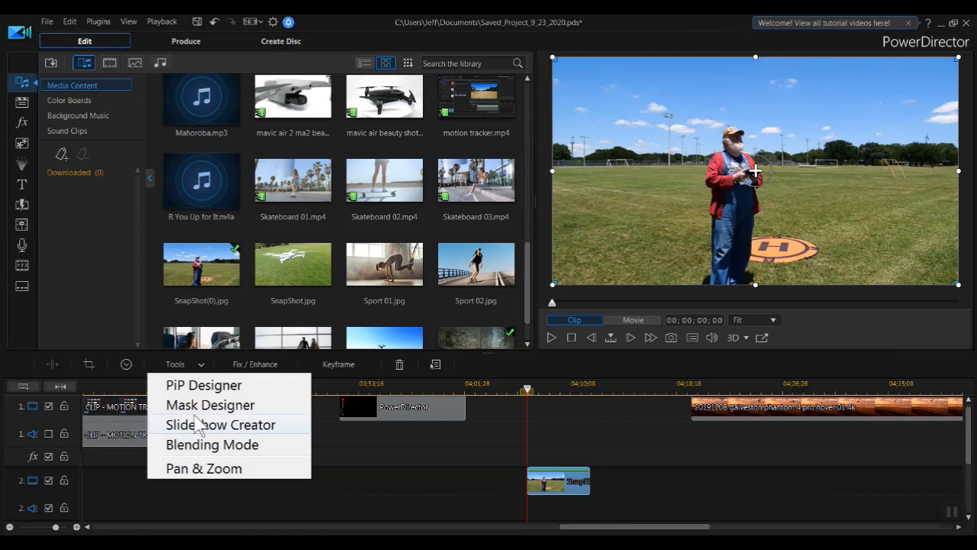
left_click(210, 405)
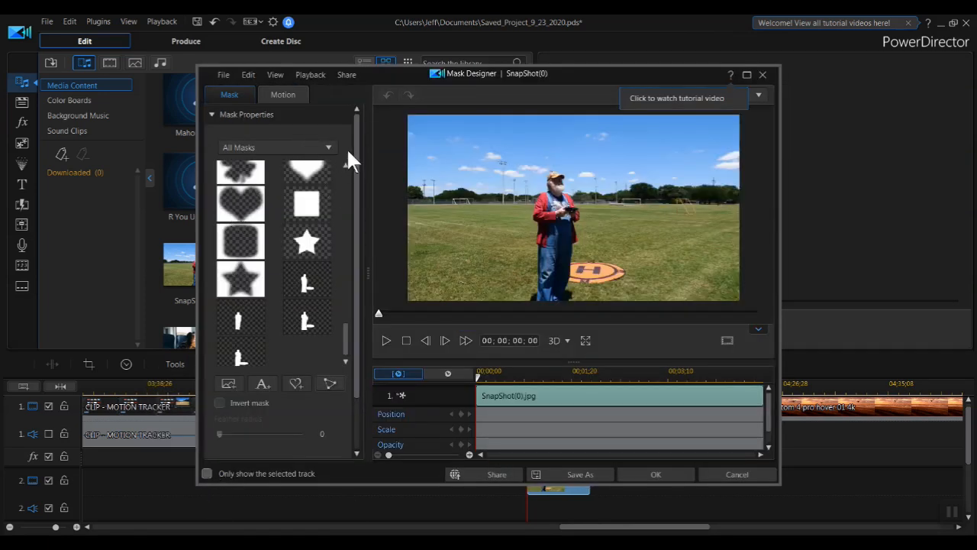
scroll("down", 3)
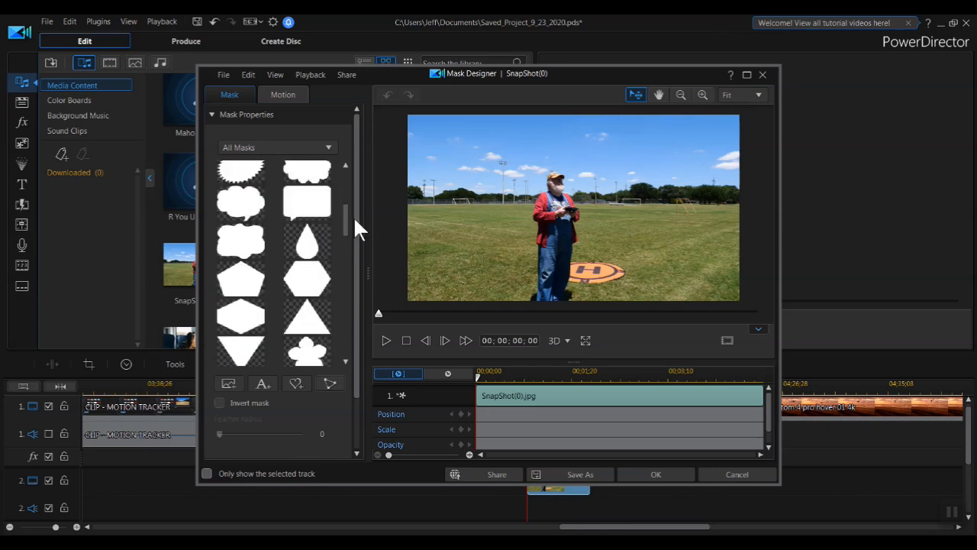
scroll("down", 3)
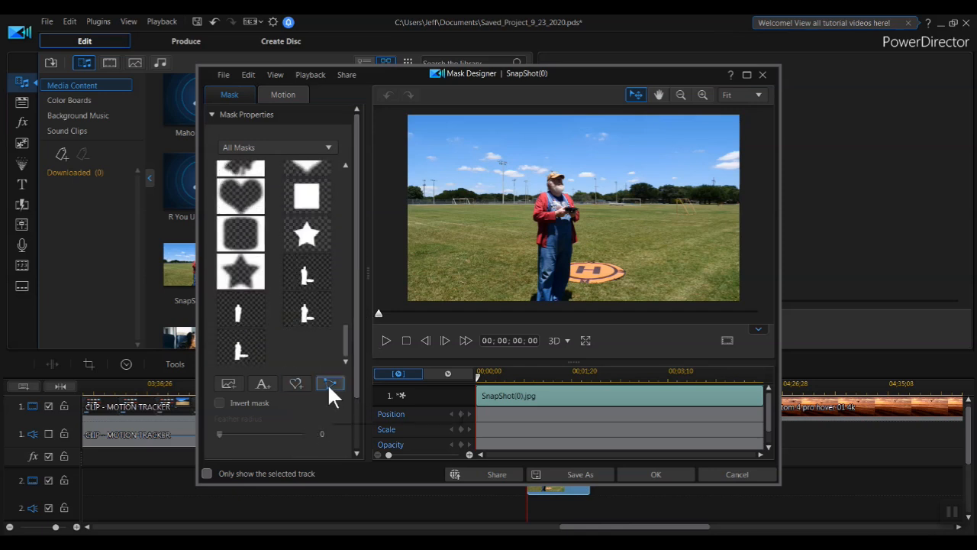
mouse_move(330, 383)
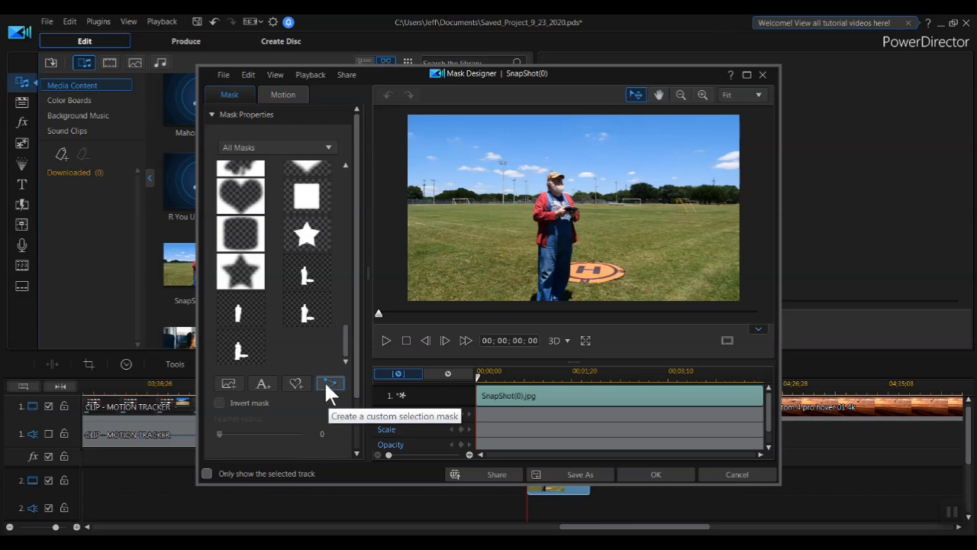
Trace a custom selection mask around the man and apply it
left_click(330, 382)
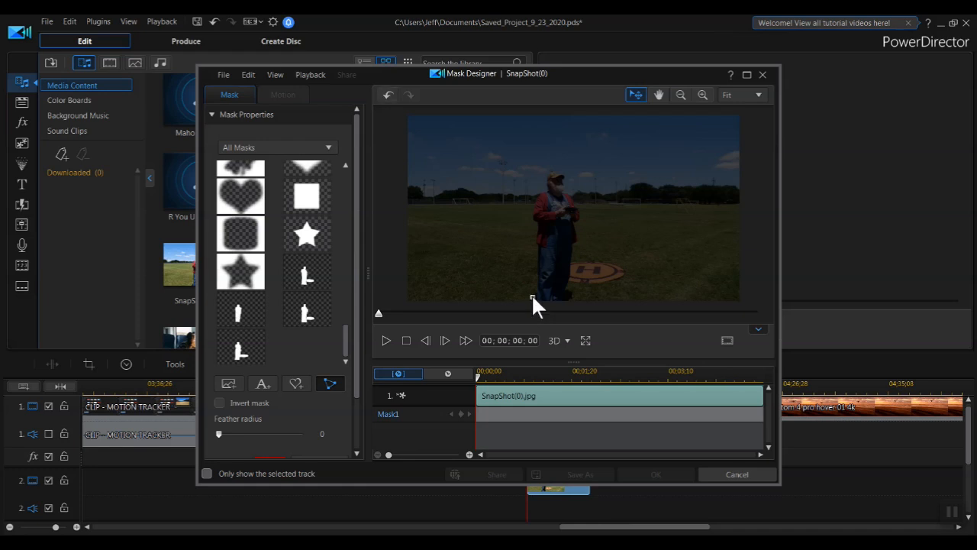
mouse_move(538, 287)
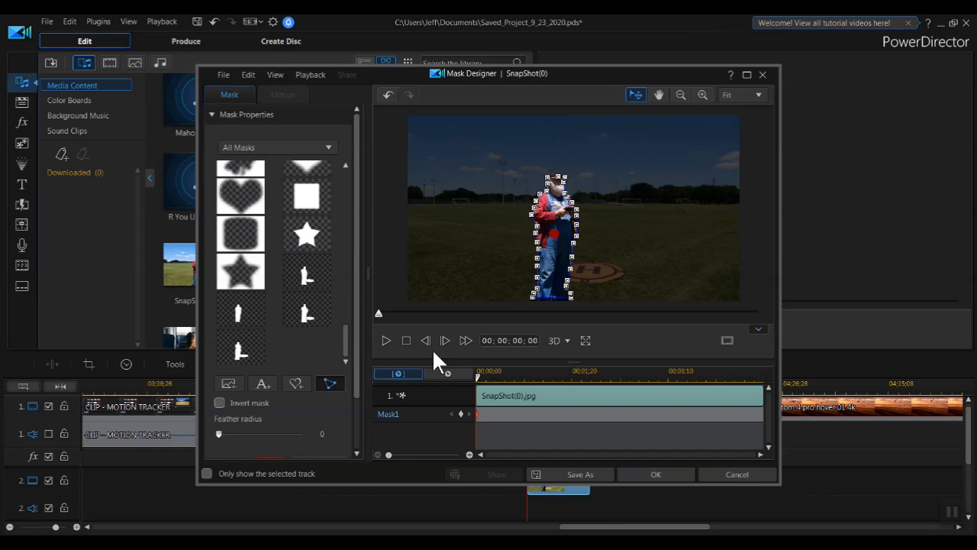
mouse_move(532, 276)
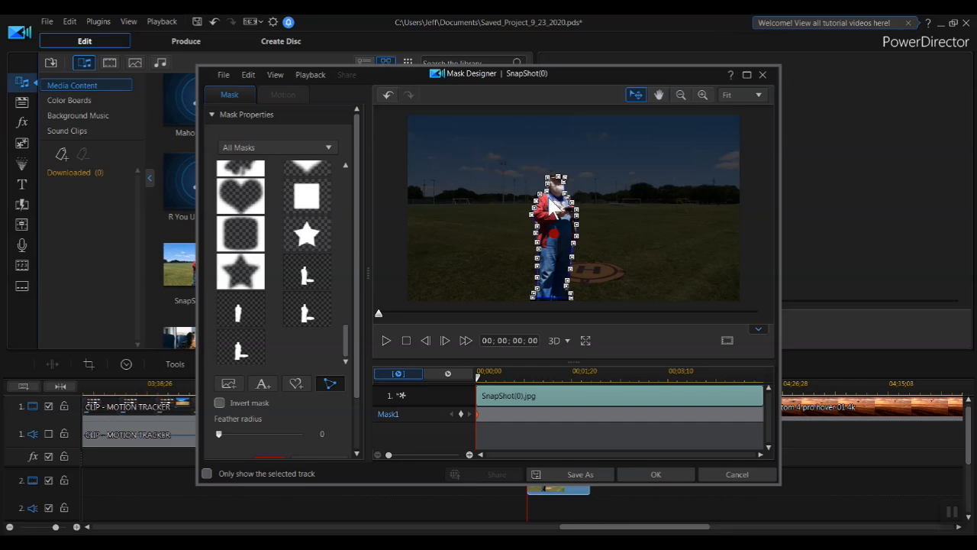
mouse_move(553, 237)
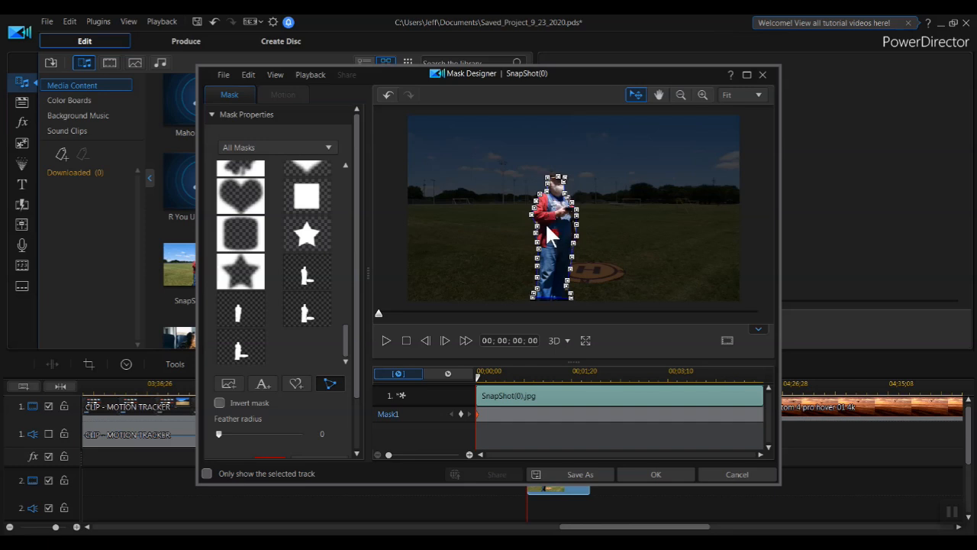
mouse_move(557, 236)
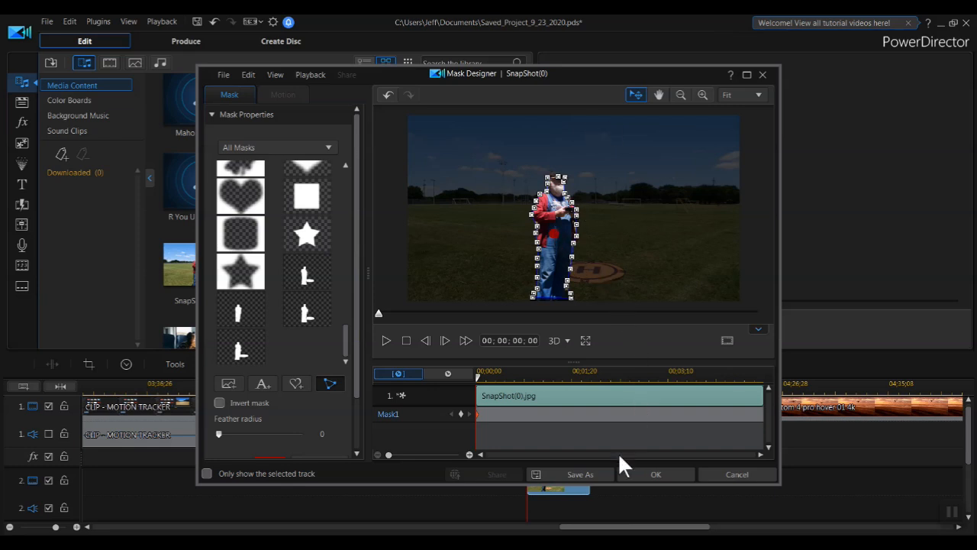
left_click(655, 473)
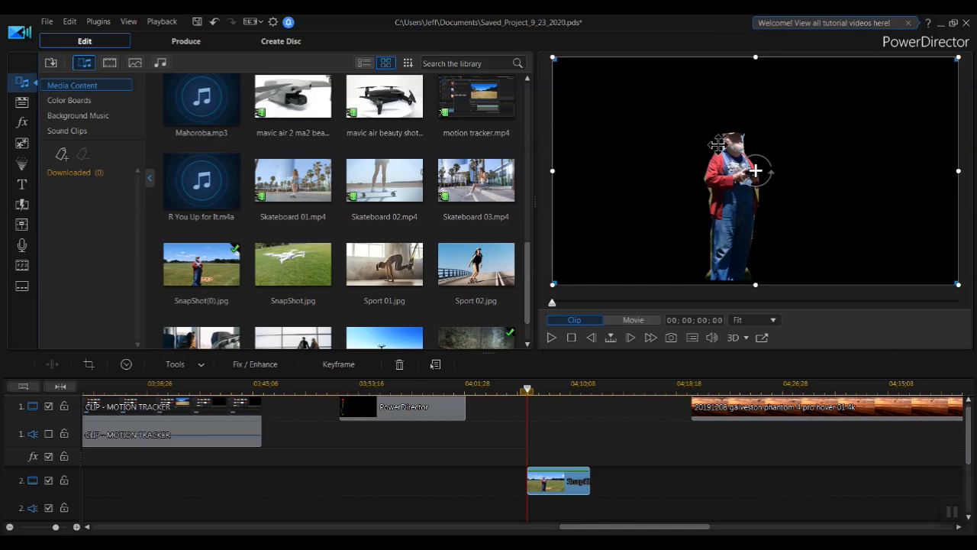
mouse_move(100, 424)
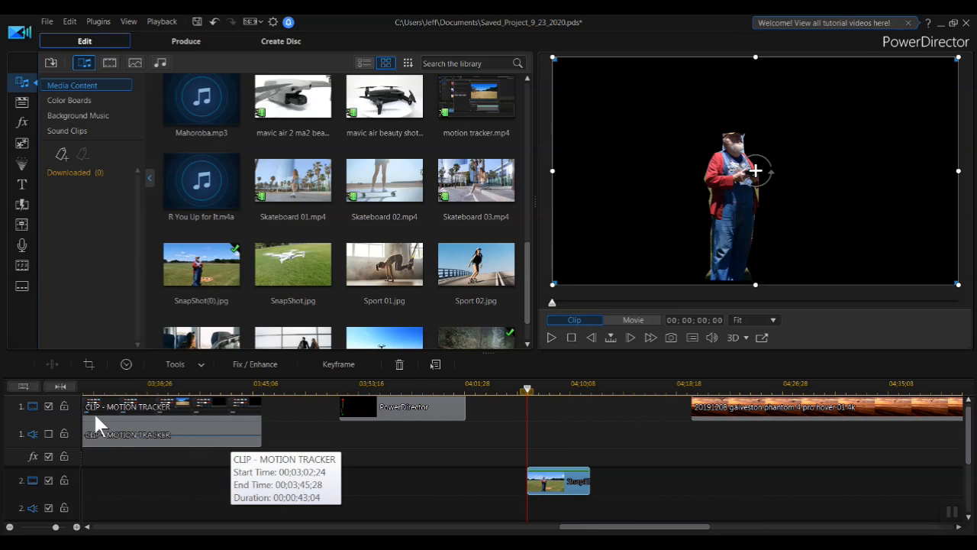
Show the list of clip editing tools for the selected photo clip
left_click(174, 364)
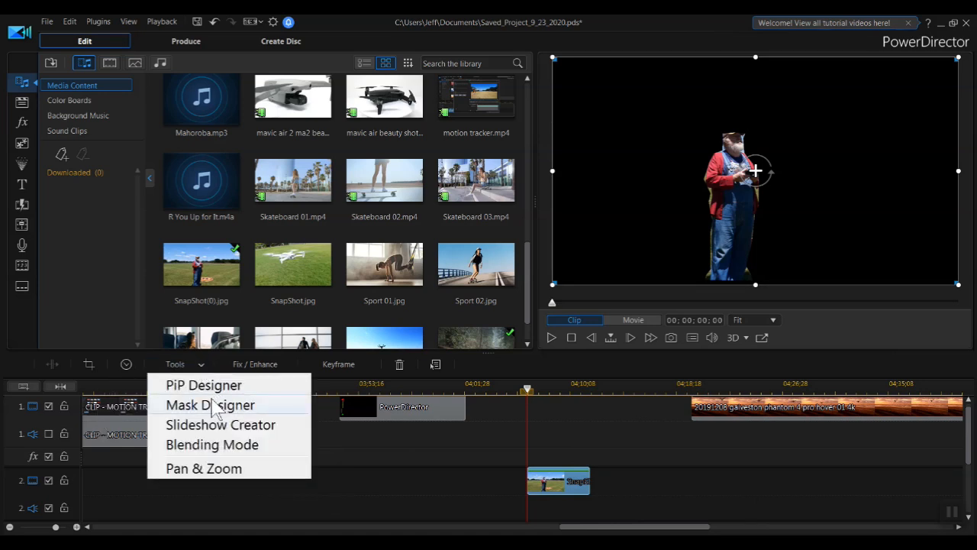
Reopen the Mask Designer on the photo and magnify the preview to 200%
left_click(211, 405)
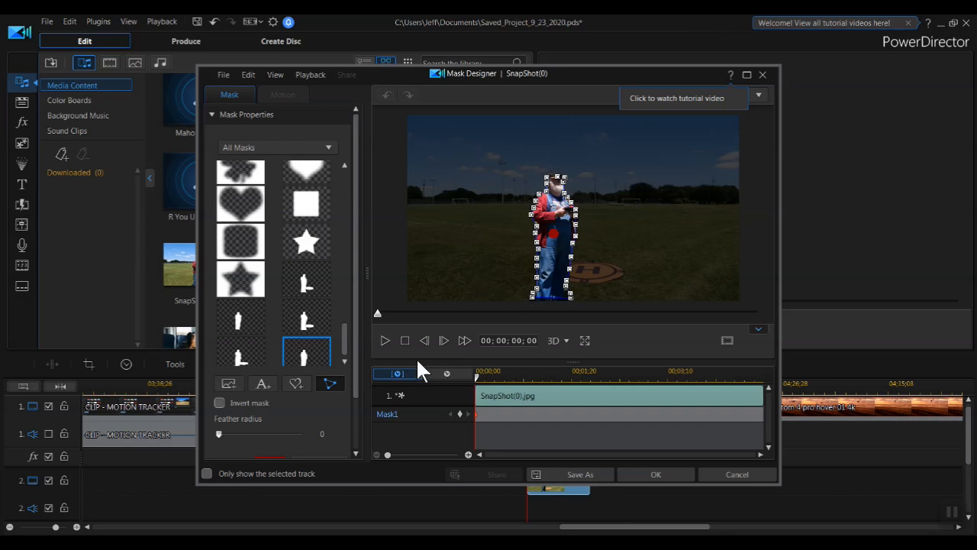
left_click(740, 94)
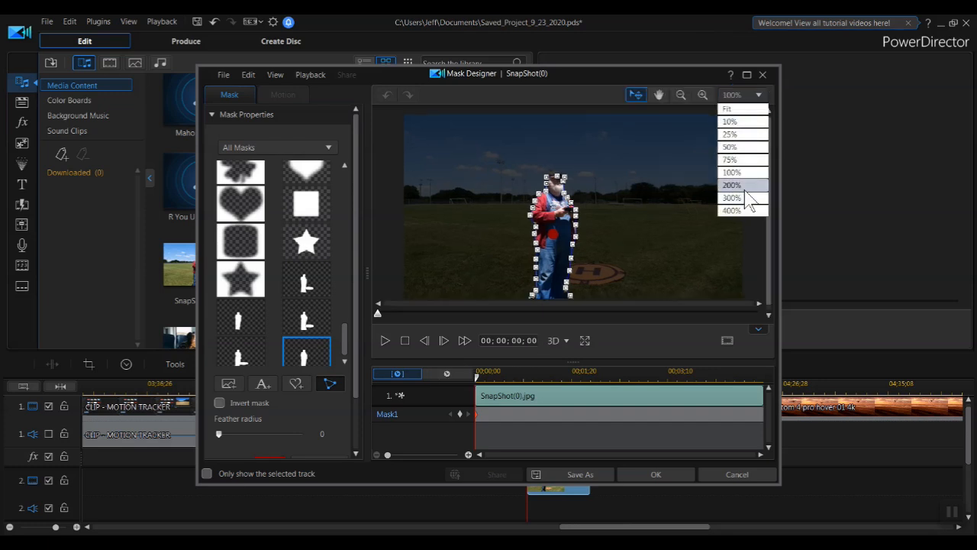
left_click(731, 185)
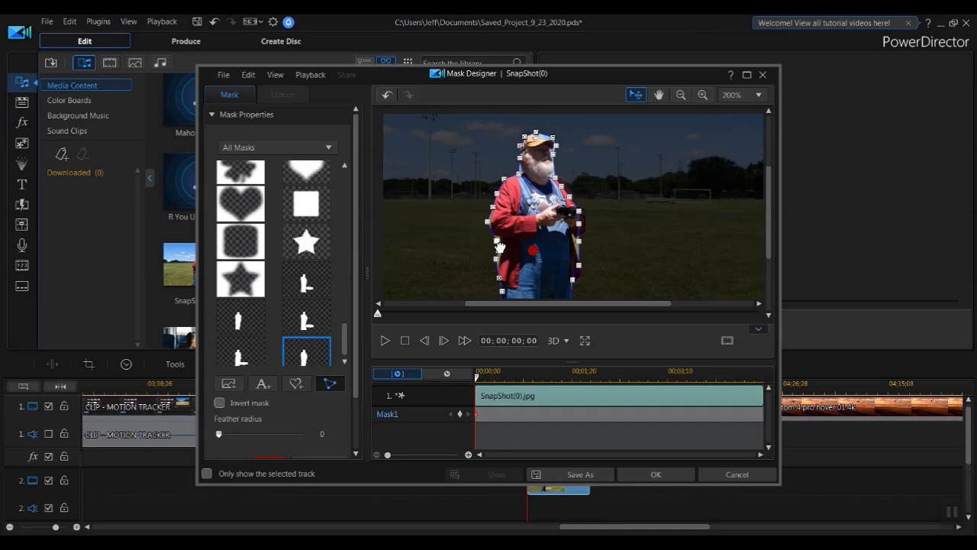
mouse_move(497, 260)
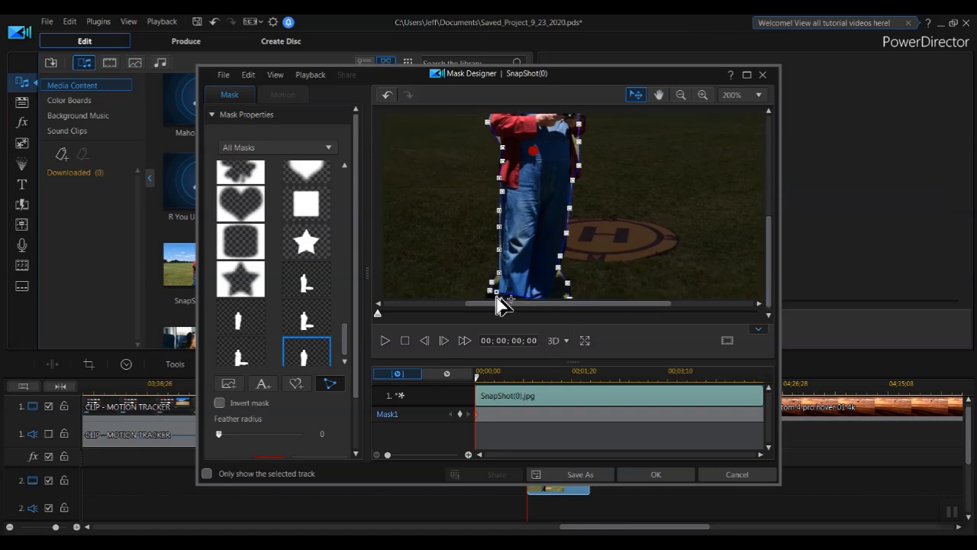
mouse_move(690, 287)
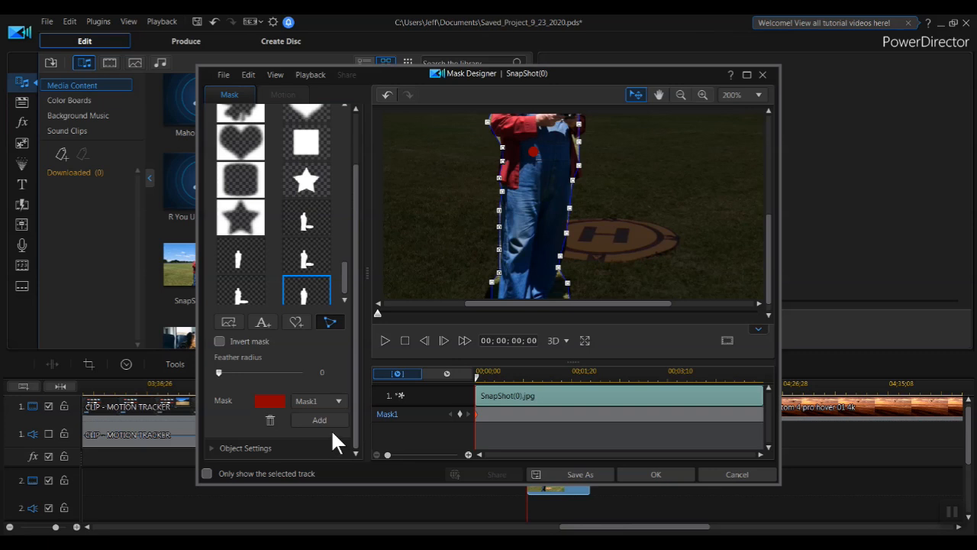
Add a second mask, Mask2, and trace its outline around the orange landing pad
left_click(319, 420)
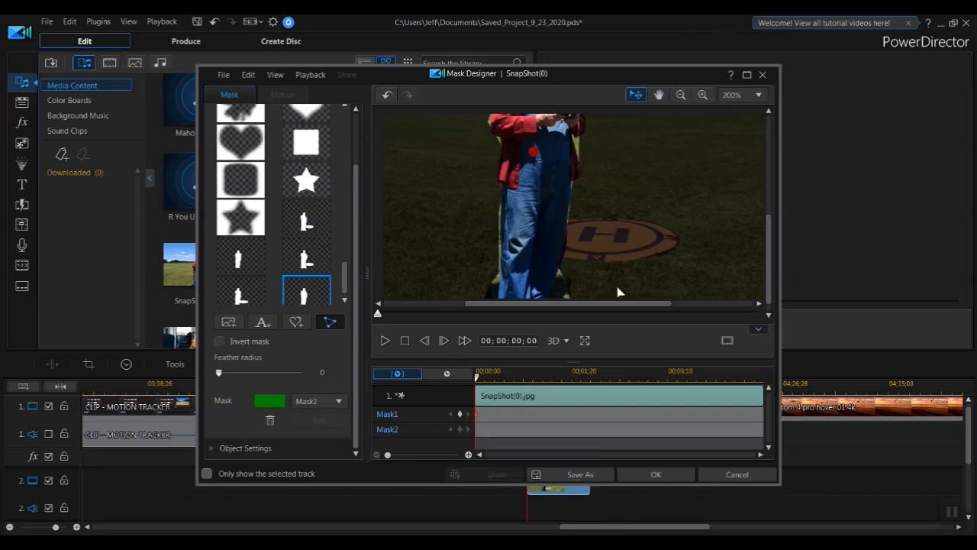
mouse_move(571, 223)
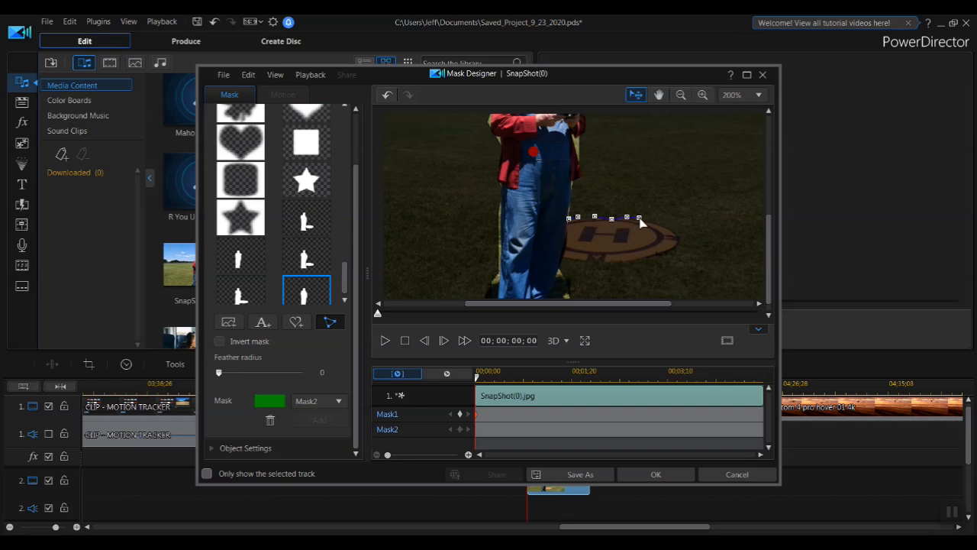
left_click_drag(640, 221, 675, 255)
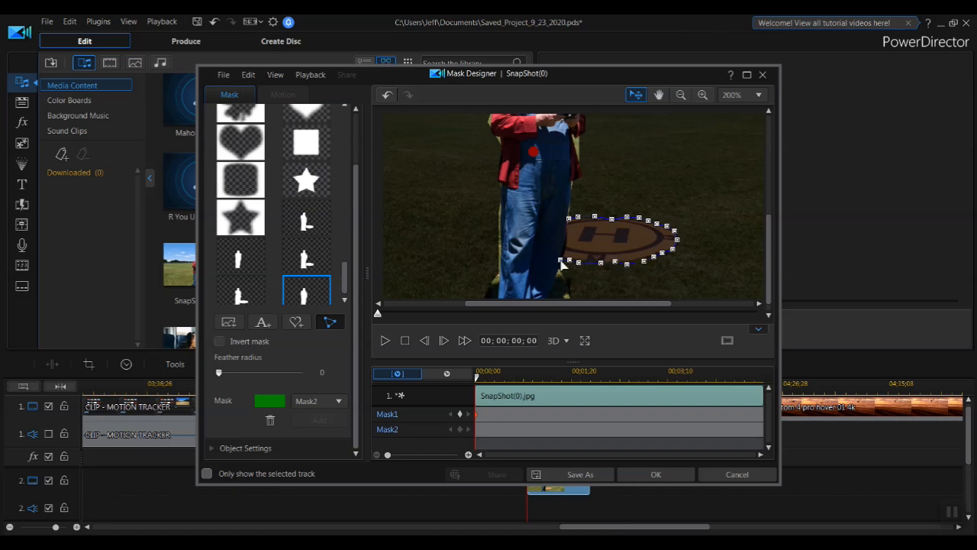
mouse_move(573, 235)
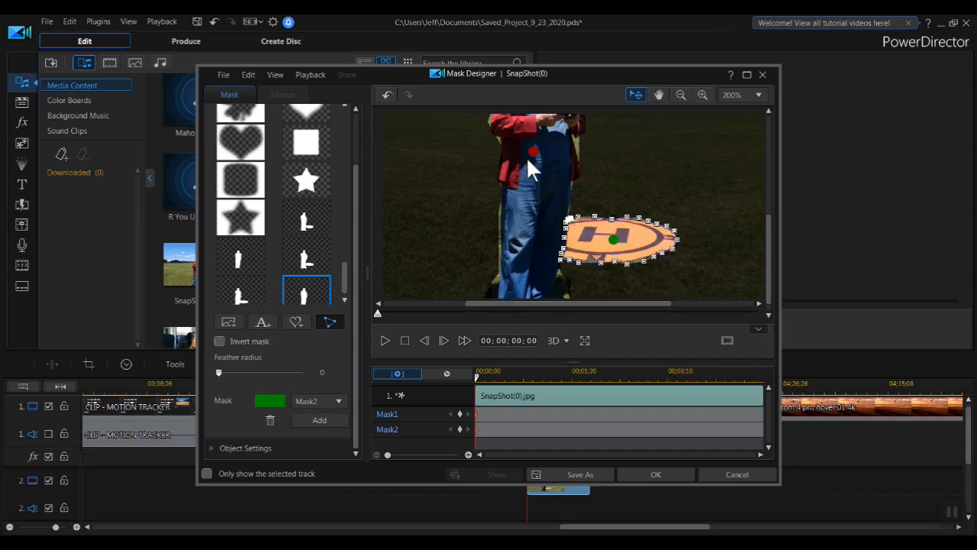
mouse_move(603, 252)
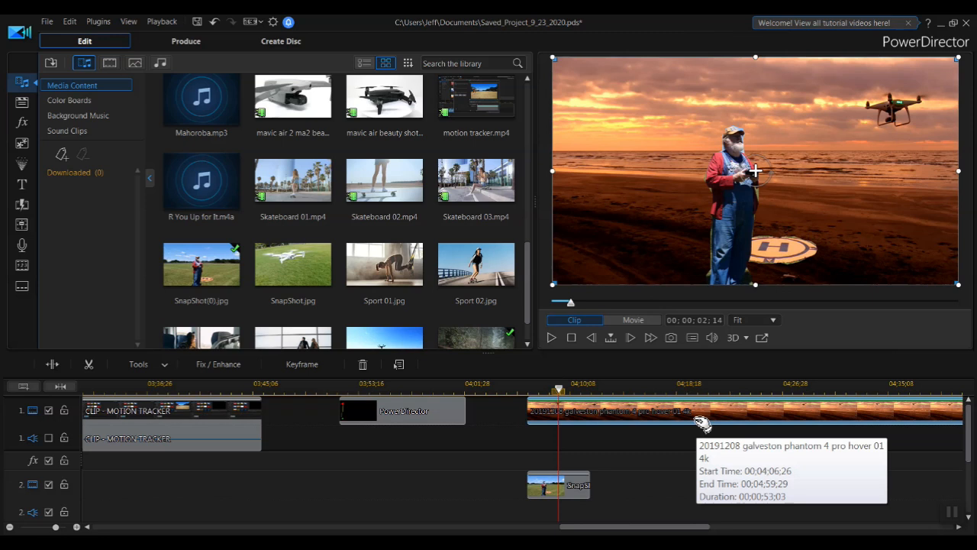
mouse_move(965, 87)
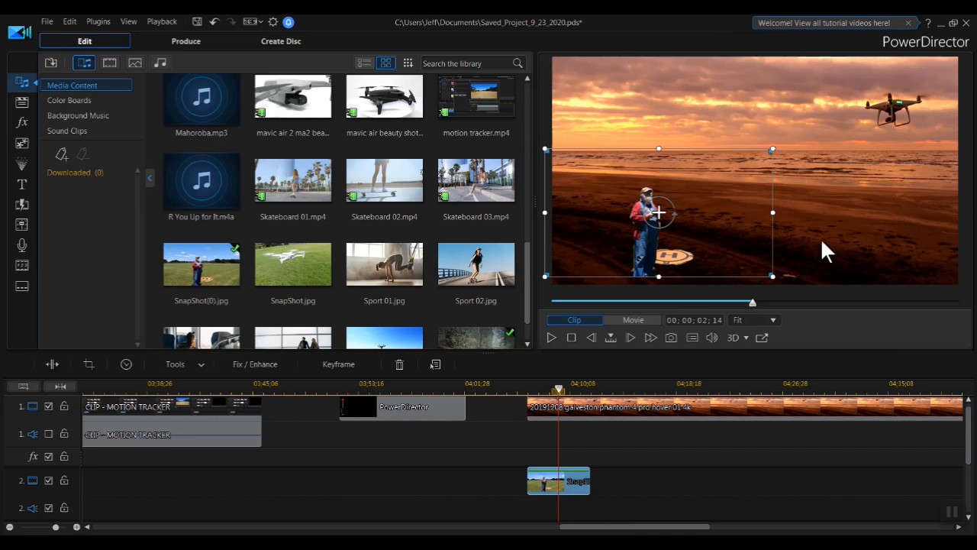
mouse_move(920, 236)
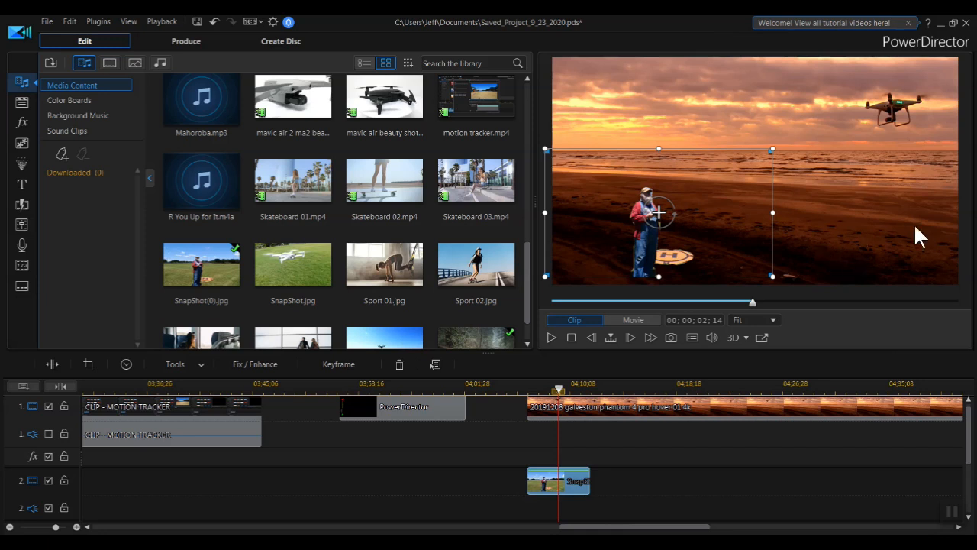
mouse_move(941, 250)
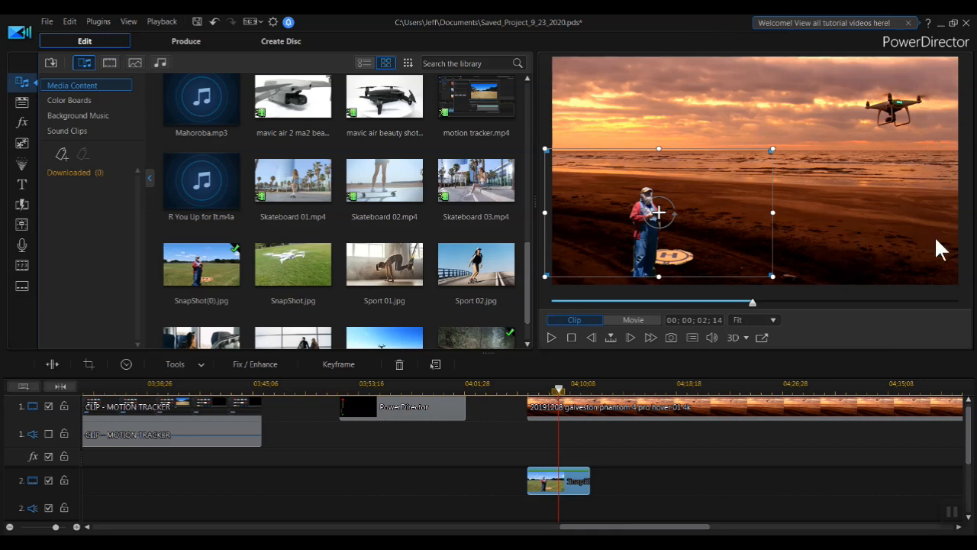
mouse_move(901, 289)
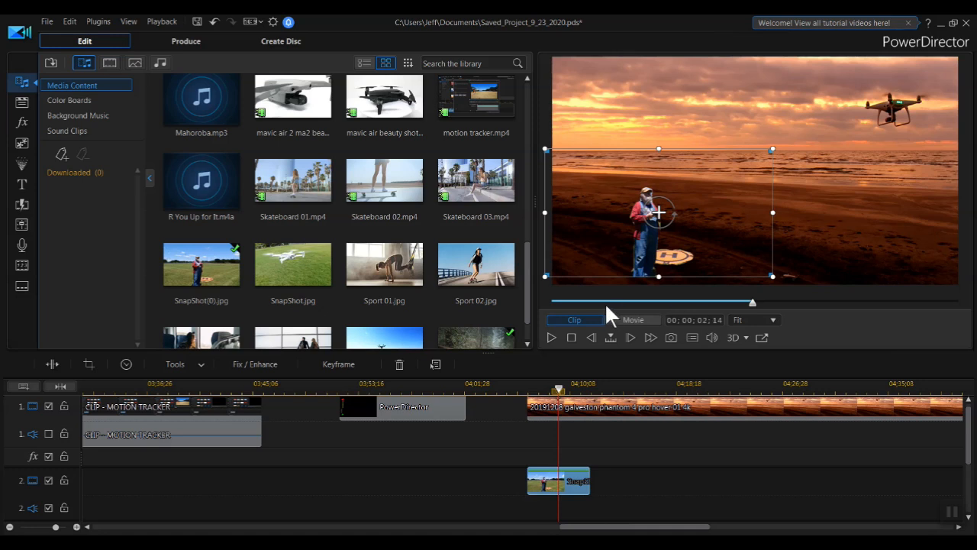
mouse_move(828, 232)
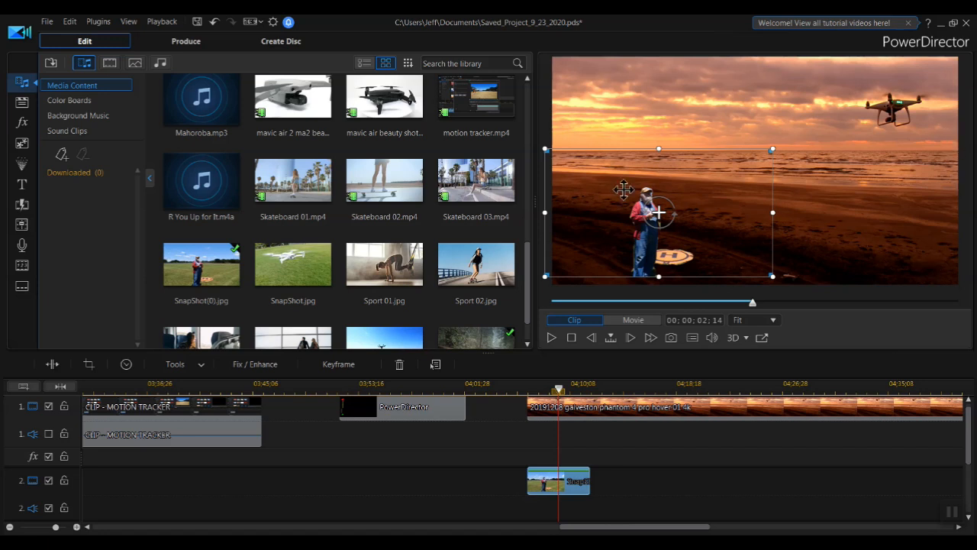
mouse_move(755, 336)
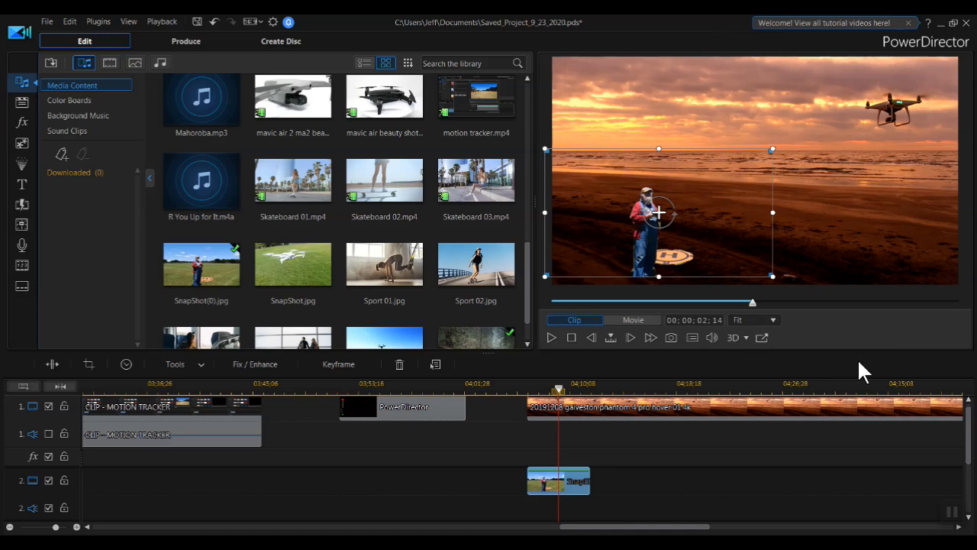
mouse_move(773, 149)
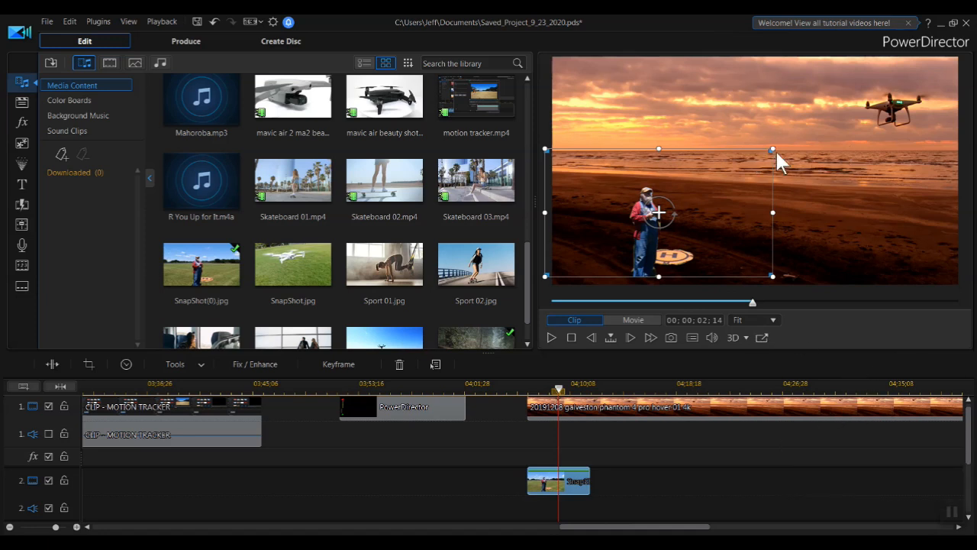
Enlarge the masked man overlay in the sunset beach preview
left_click_drag(772, 150, 823, 119)
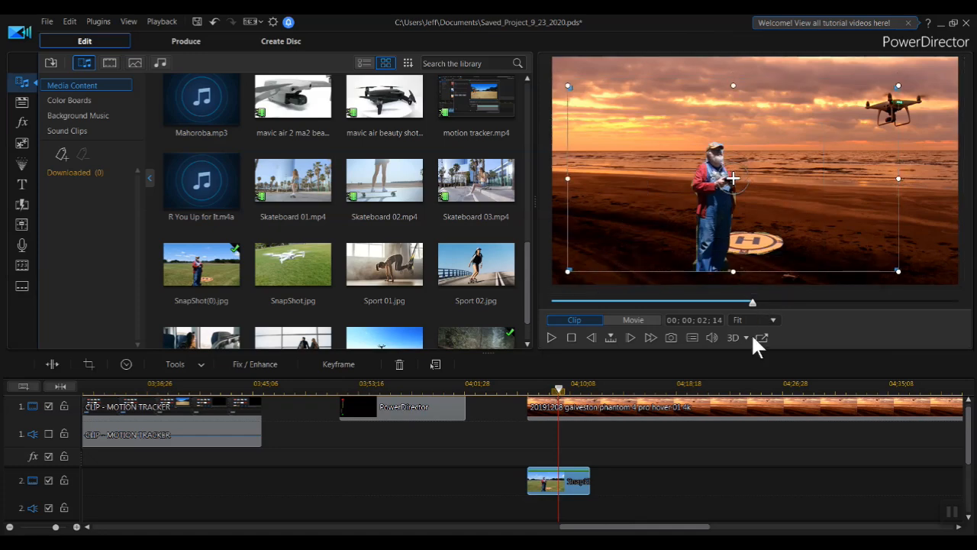
mouse_move(298, 492)
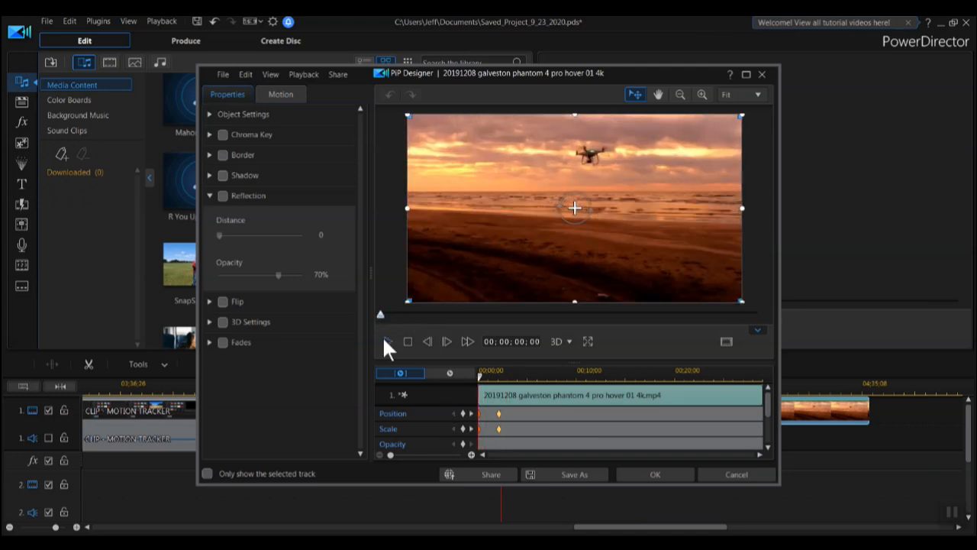
Preview the drone clip's keyframed motion in PiP Designer, then stop it
left_click(388, 342)
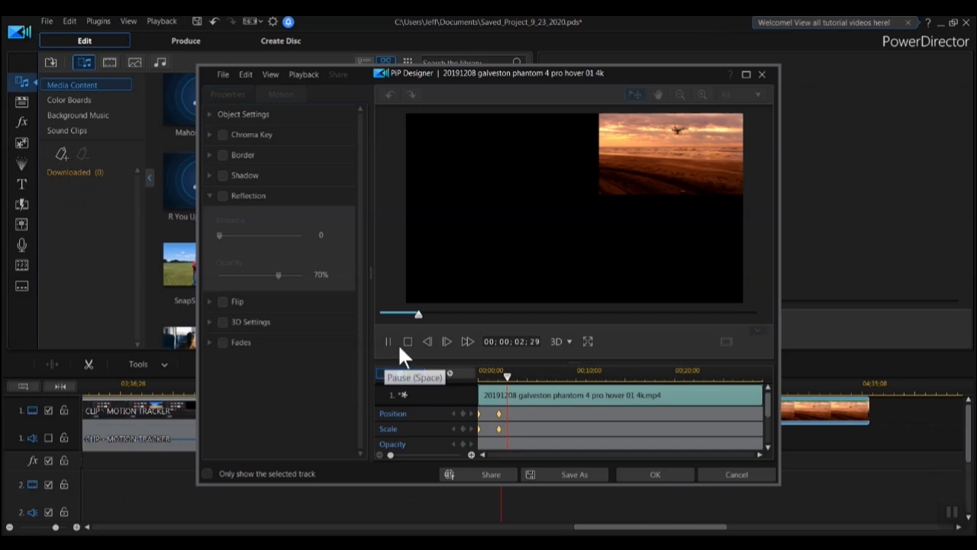
left_click(388, 342)
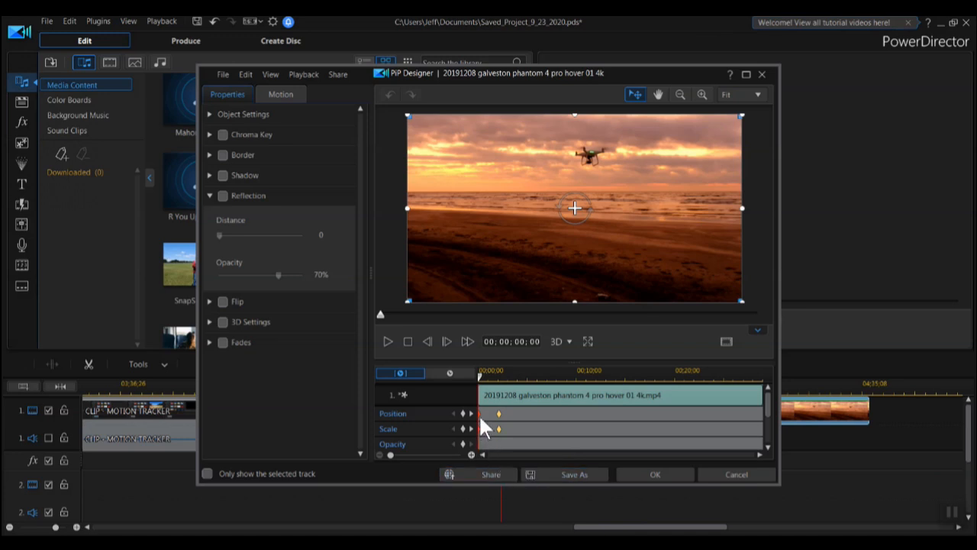
mouse_move(485, 425)
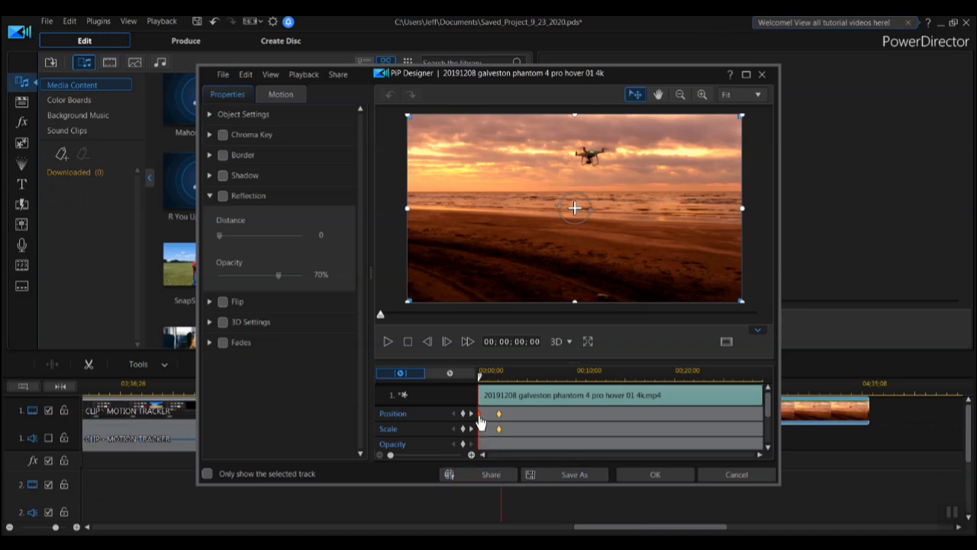
Set the first Position keyframe to Hold interpolation and preview the shrinking motion
right_click(498, 413)
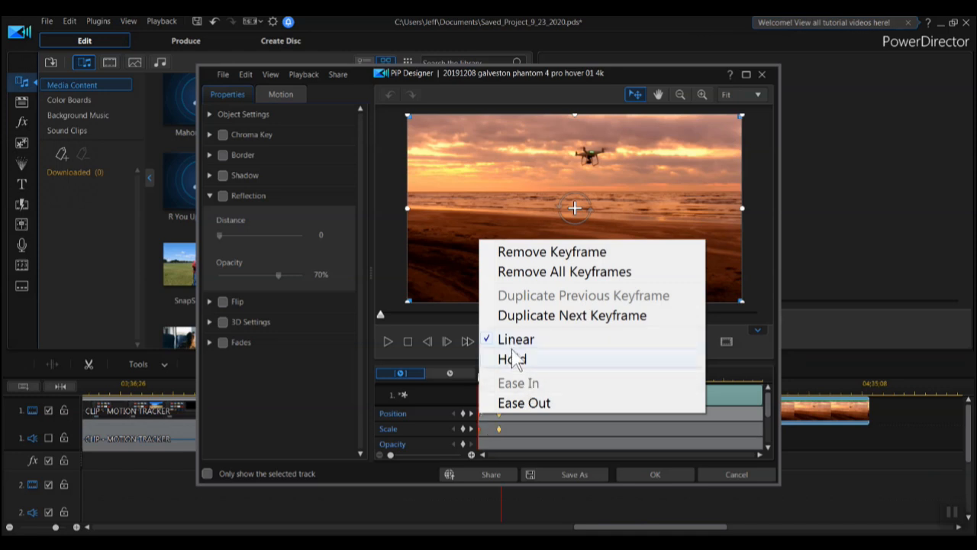
mouse_move(526, 366)
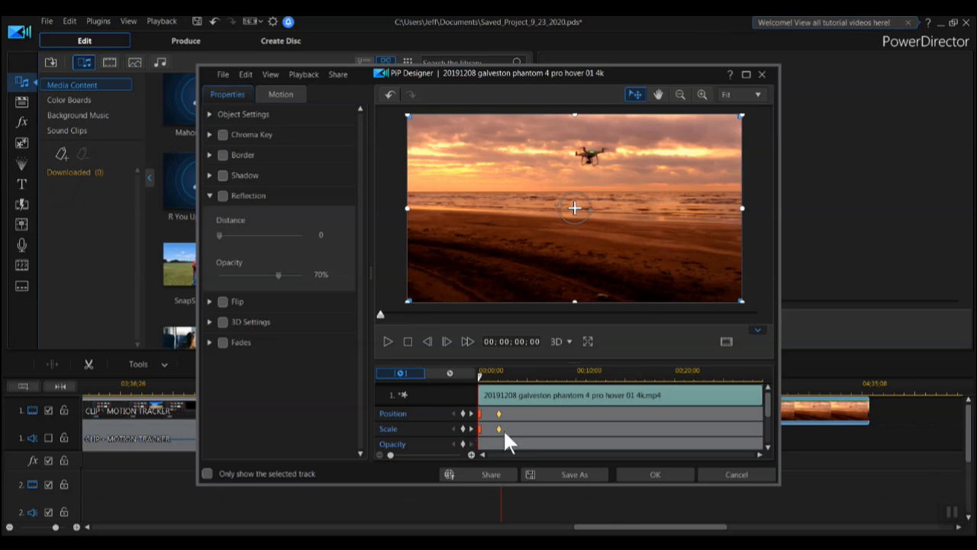
mouse_move(474, 436)
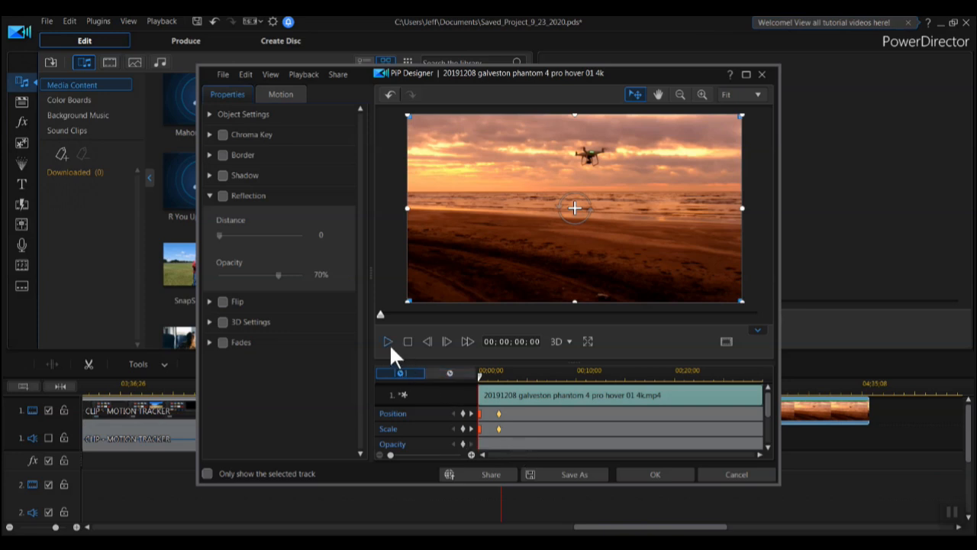
left_click(388, 342)
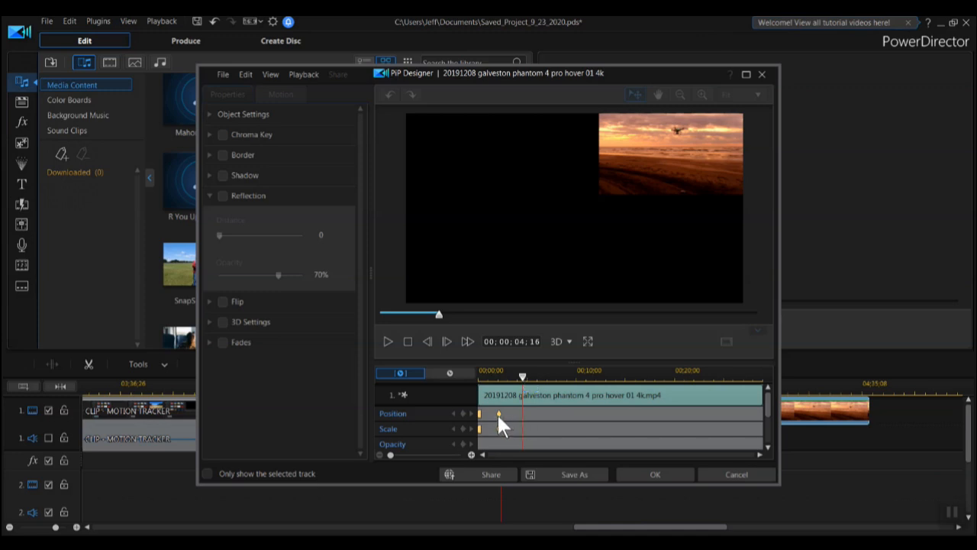
mouse_move(501, 420)
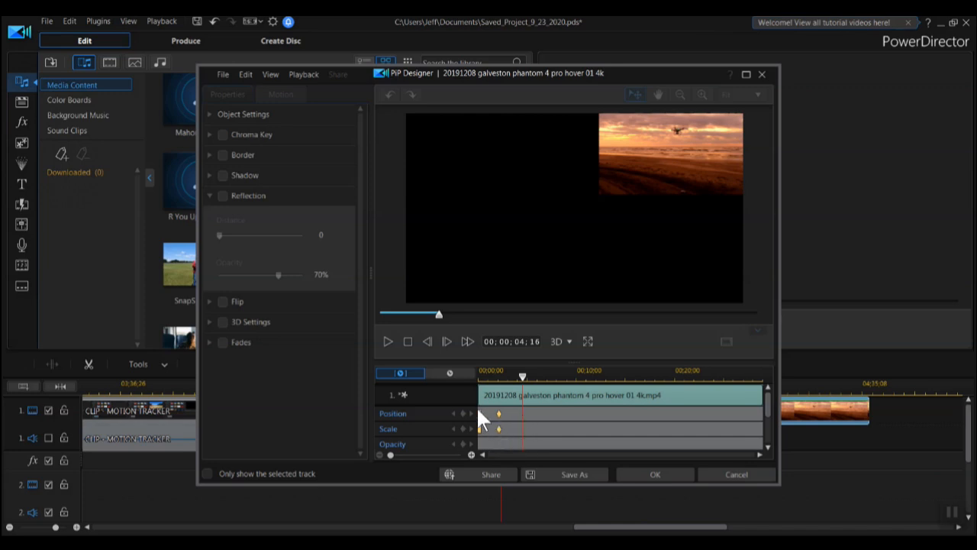
mouse_move(492, 425)
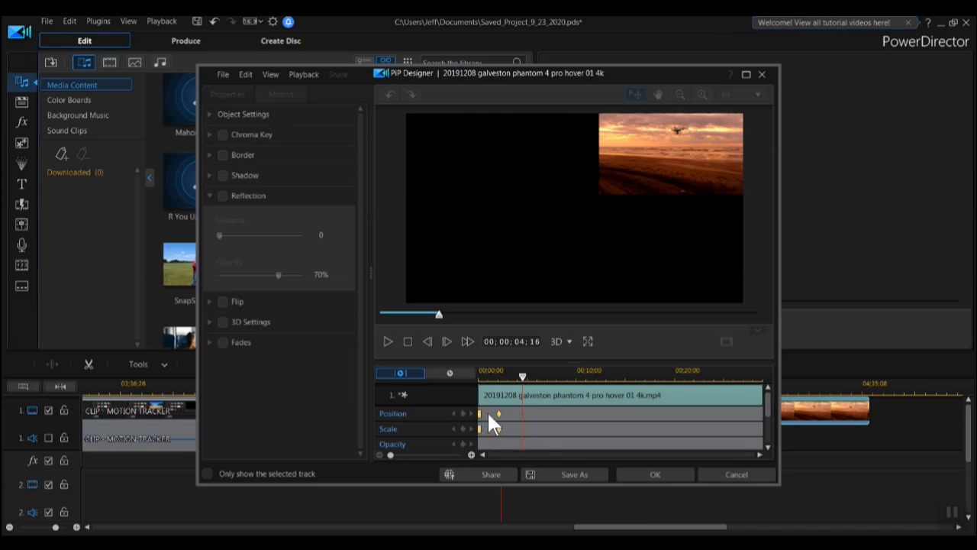
mouse_move(486, 424)
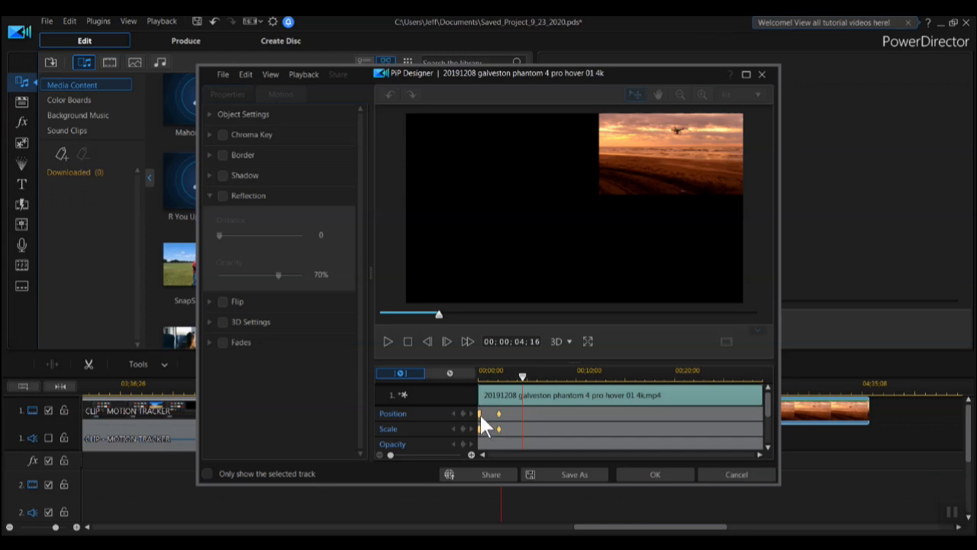
mouse_move(675, 342)
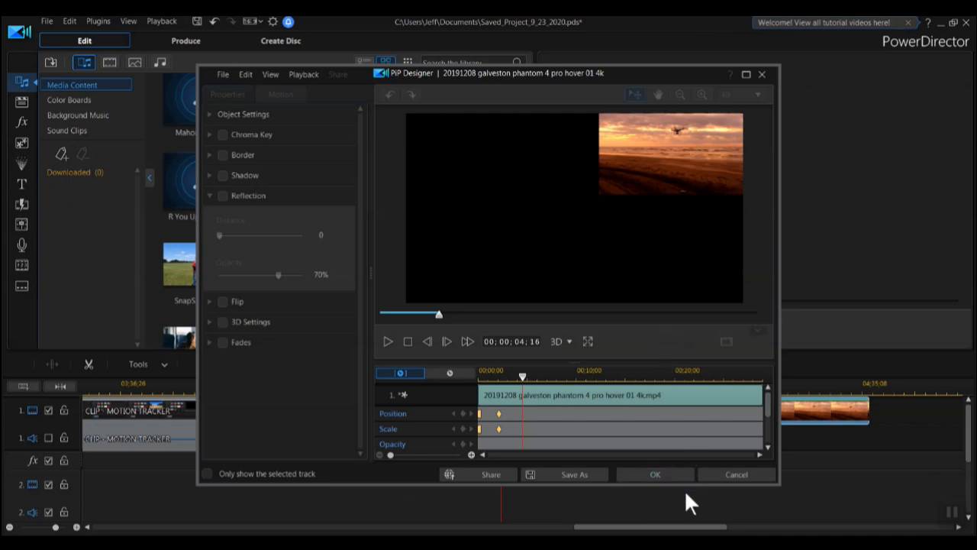
mouse_move(655, 473)
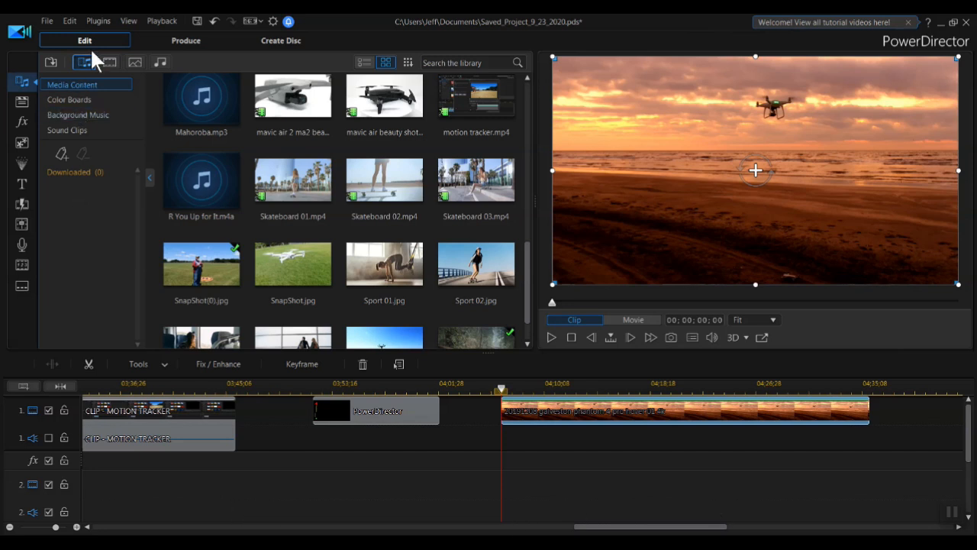
Close PiP Designer and bring up CyberLink Screen Recorder
left_click(98, 22)
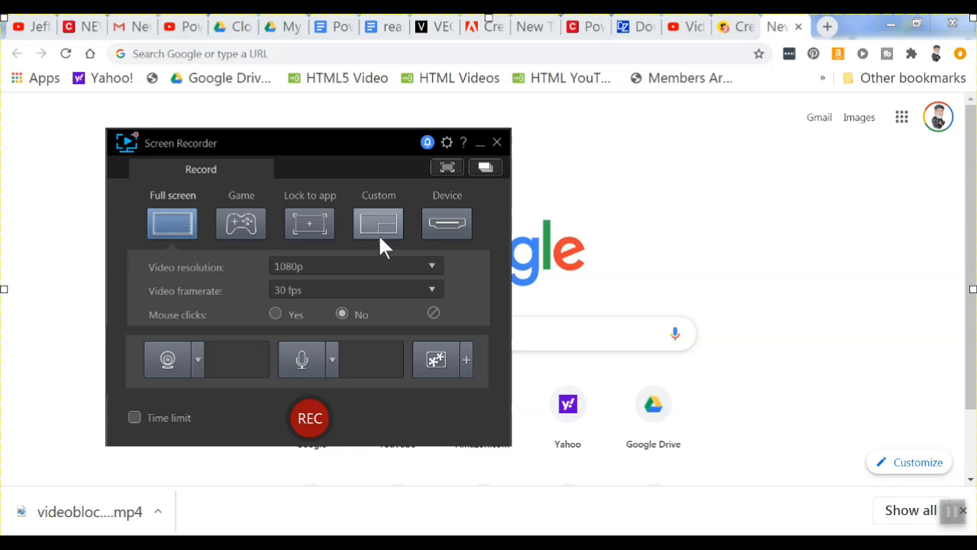
Review the Screen Recorder settings: full screen, 1080p, 30 fps, no mouse clicks
left_click(354, 265)
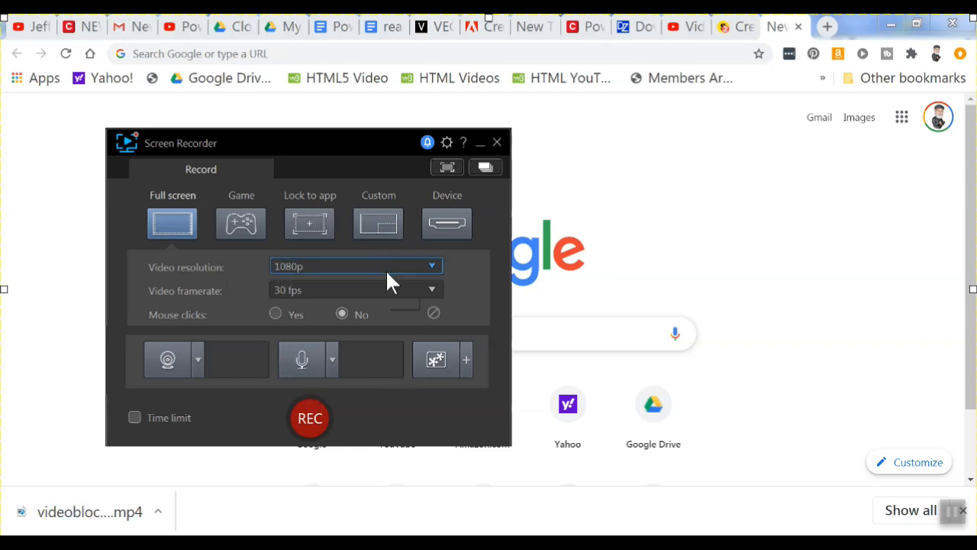
mouse_move(156, 458)
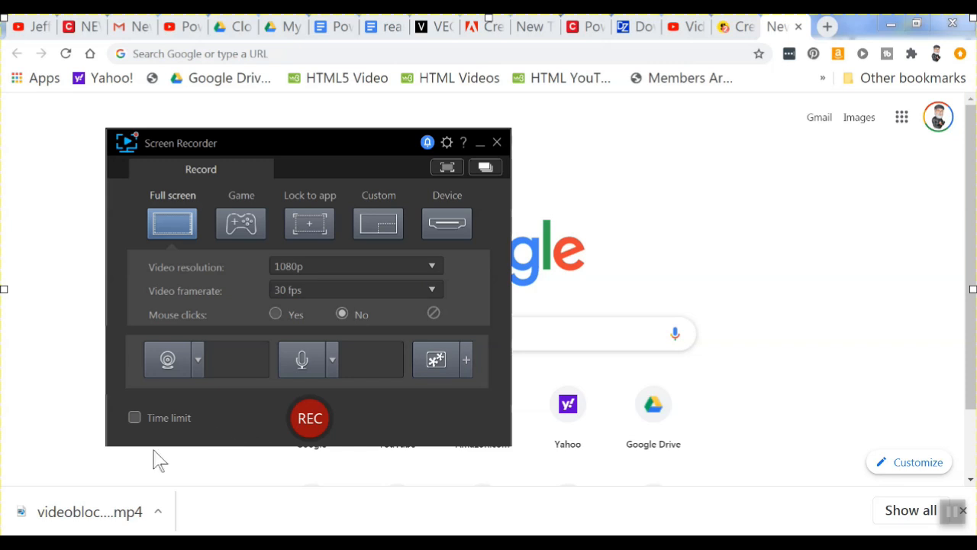
mouse_move(317, 394)
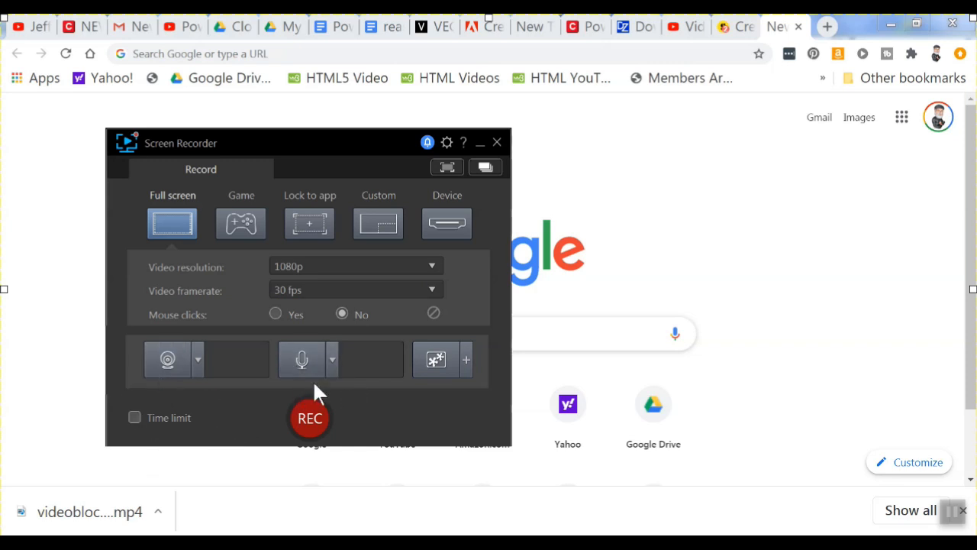
mouse_move(394, 252)
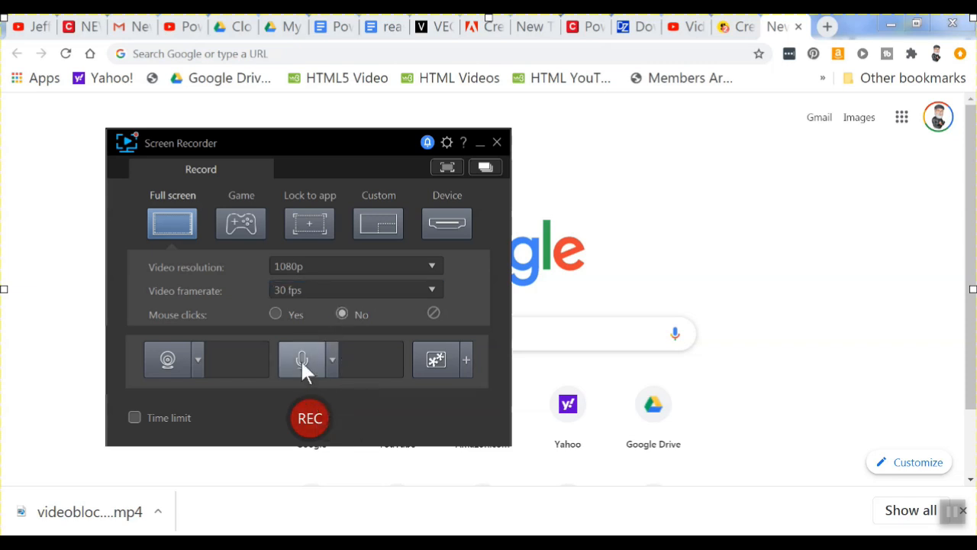
mouse_move(351, 358)
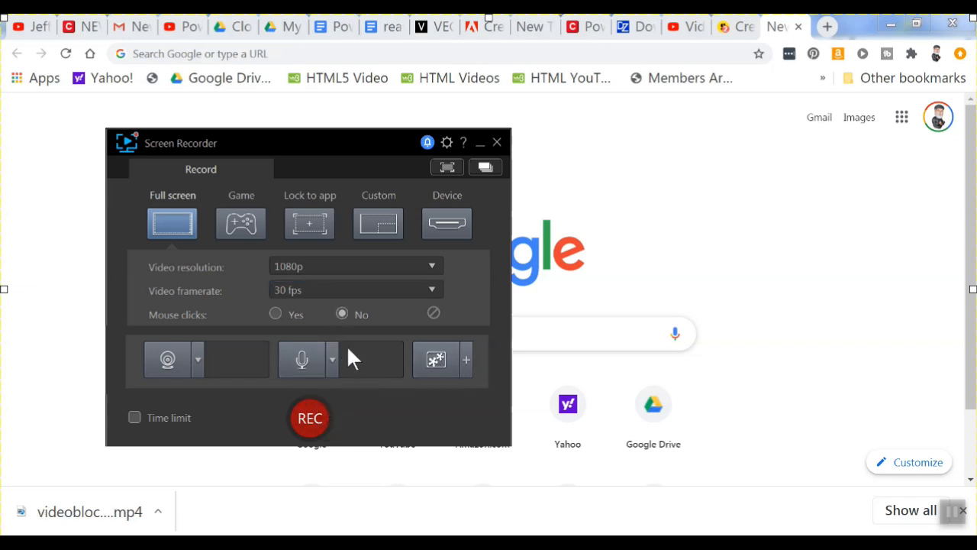
mouse_move(338, 327)
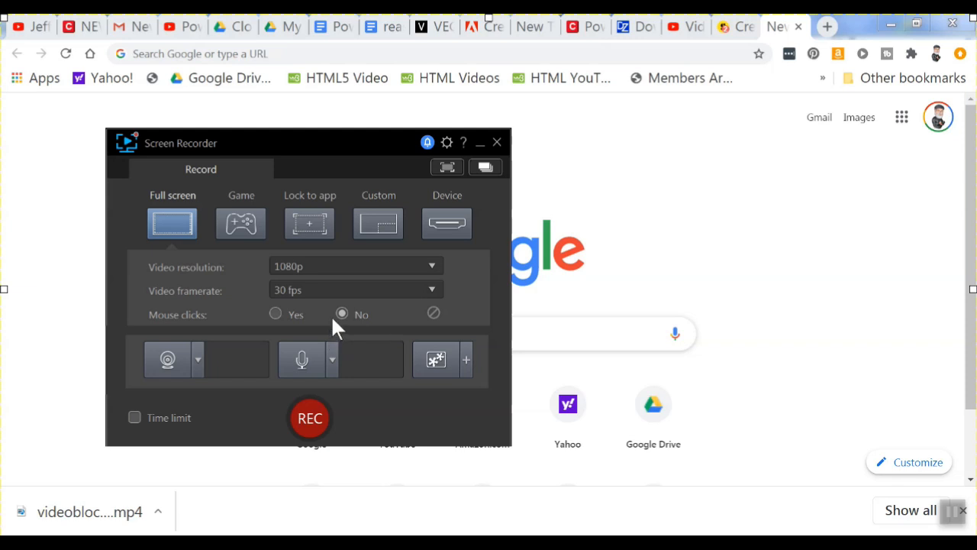
mouse_move(335, 316)
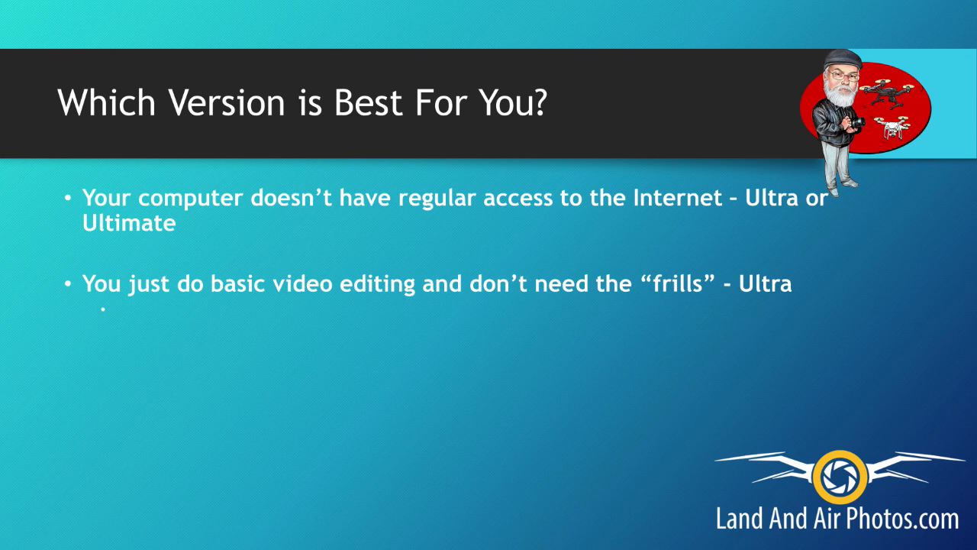
Advance the slideshow to the 'What You DON'T Get With Ultra' slide
key("Right")
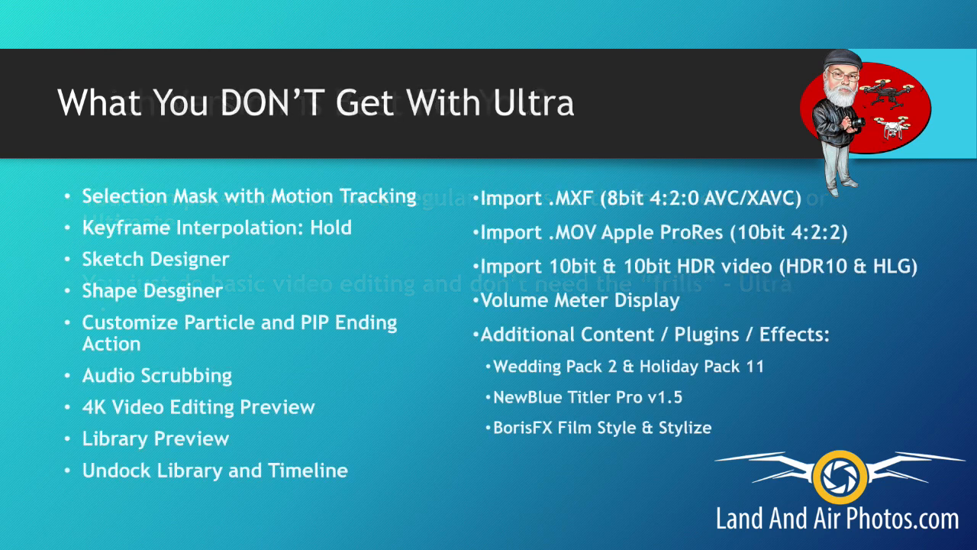